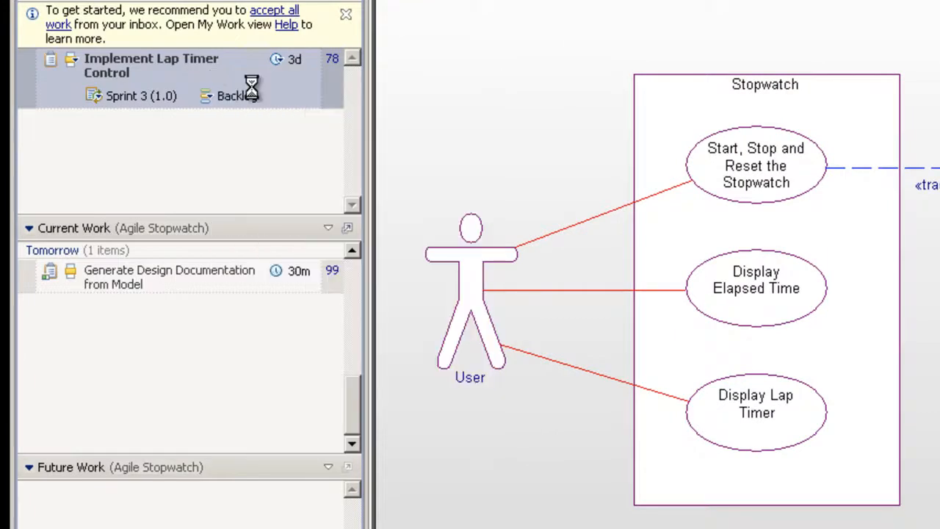
# Review task 78, Implement Lap Timer Control, and accept it into current work for Tomorrow.
pyautogui.doubleClick(152, 66)
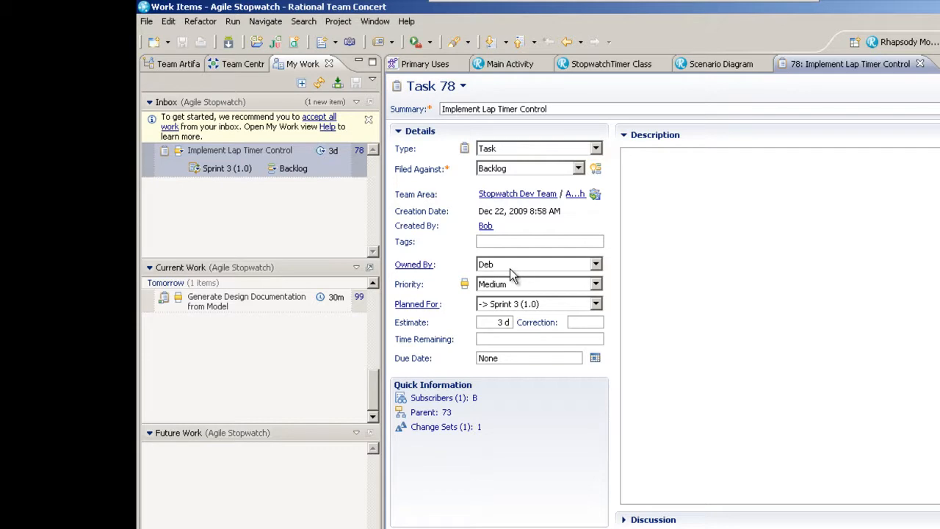
pyautogui.moveTo(517, 286)
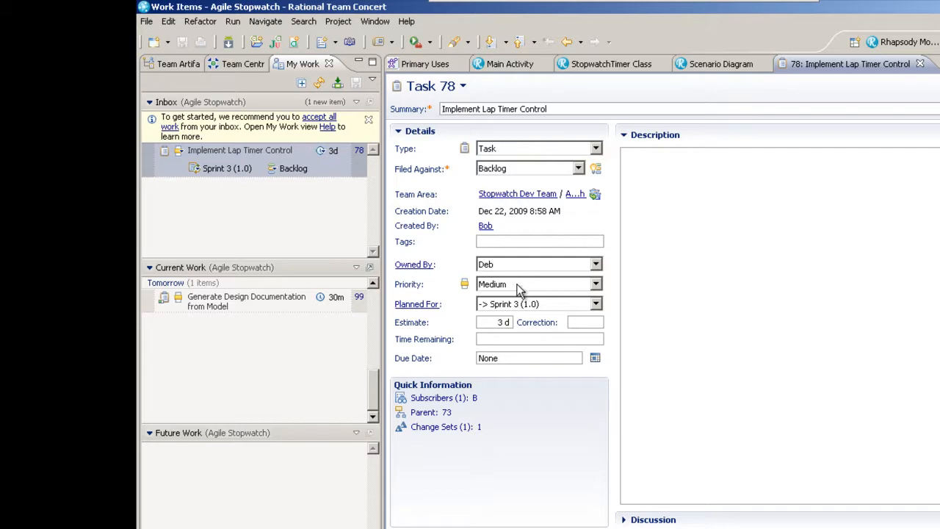
pyautogui.moveTo(529, 304)
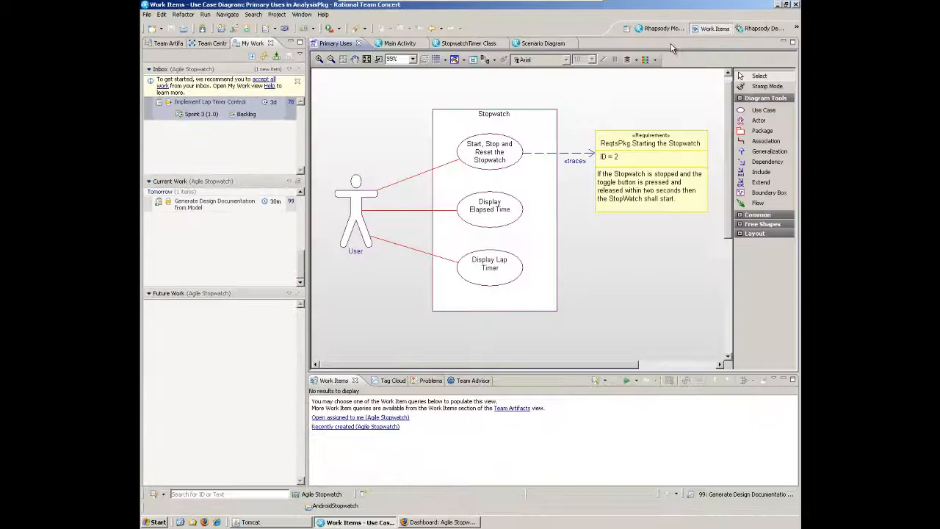
pyautogui.rightClick(191, 113)
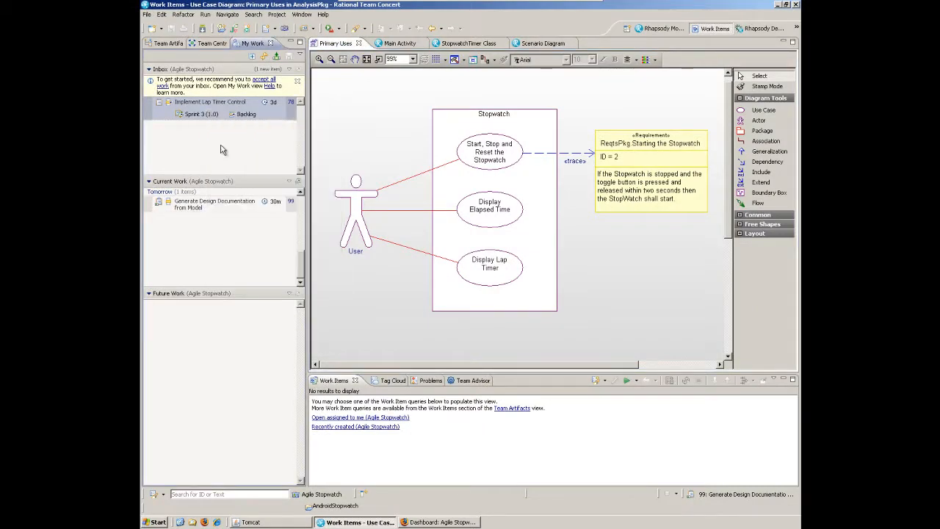
pyautogui.rightClick(209, 216)
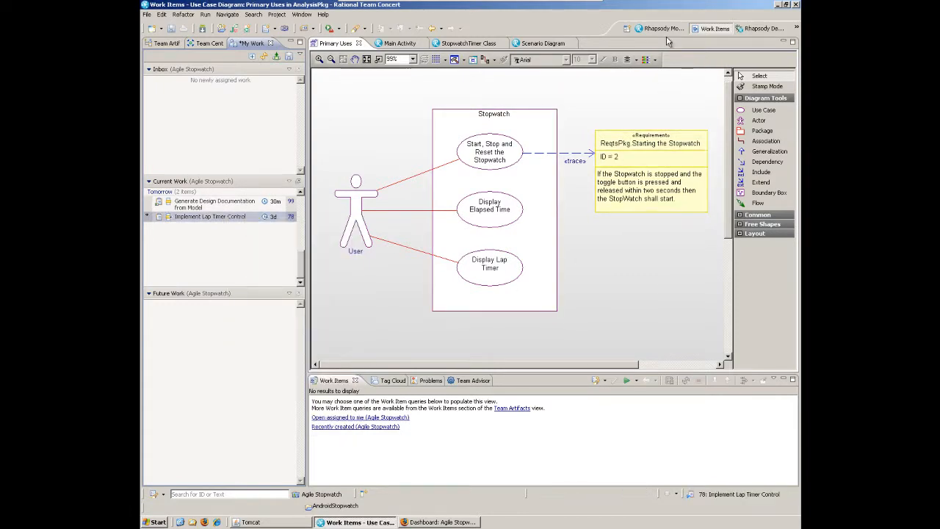
pyautogui.click(659, 28)
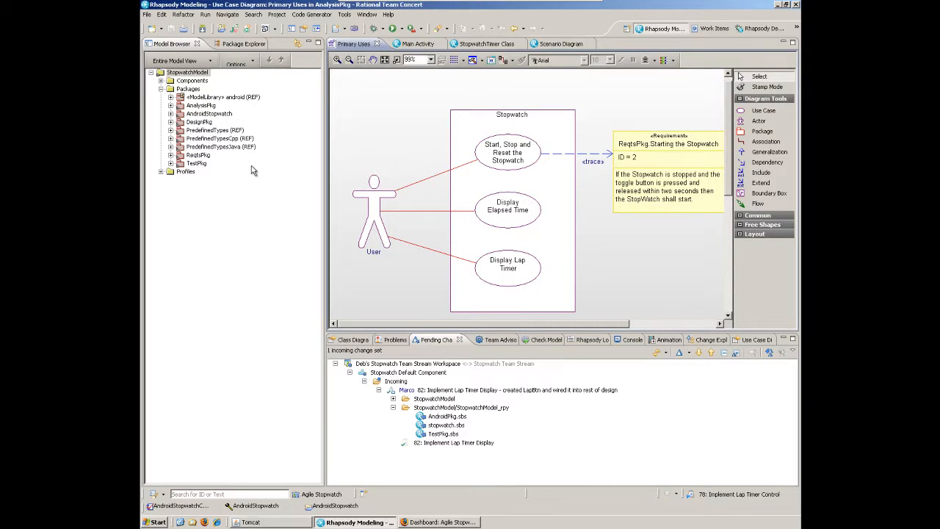
pyautogui.moveTo(306, 266)
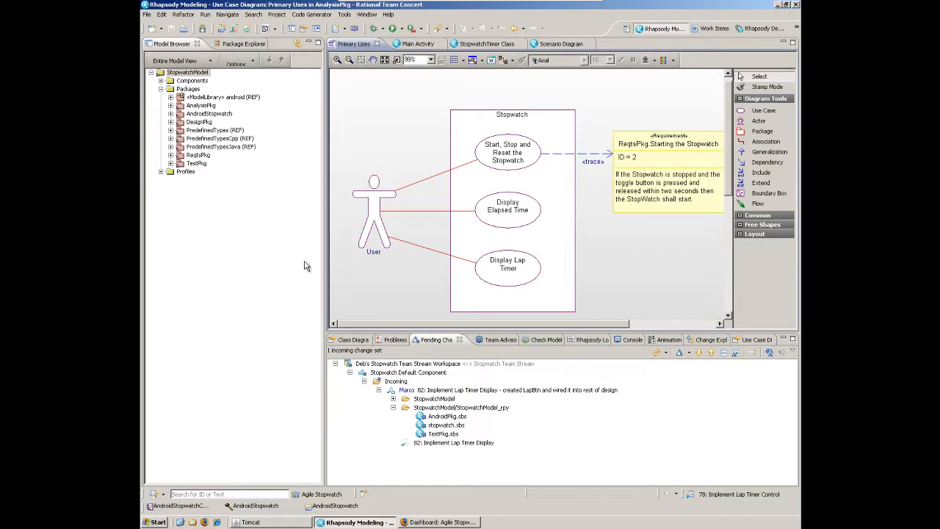
pyautogui.moveTo(480, 410)
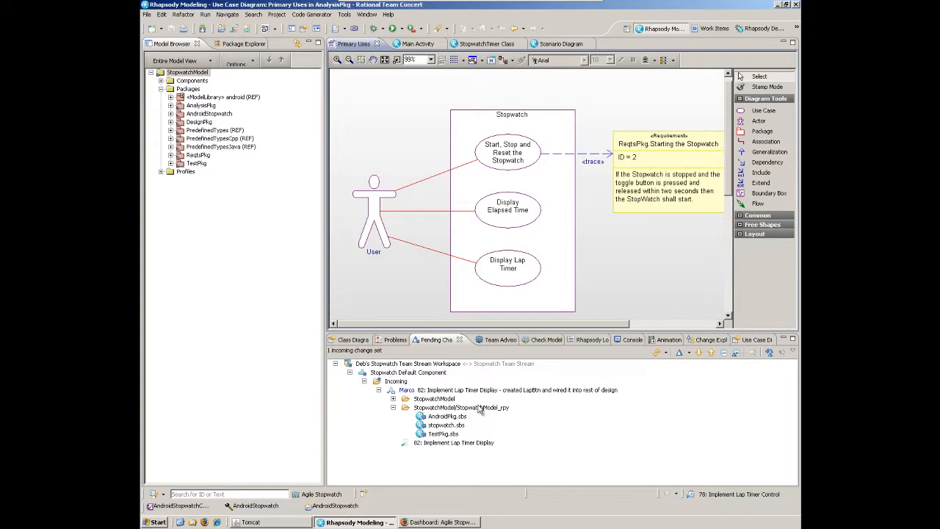
pyautogui.moveTo(506, 387)
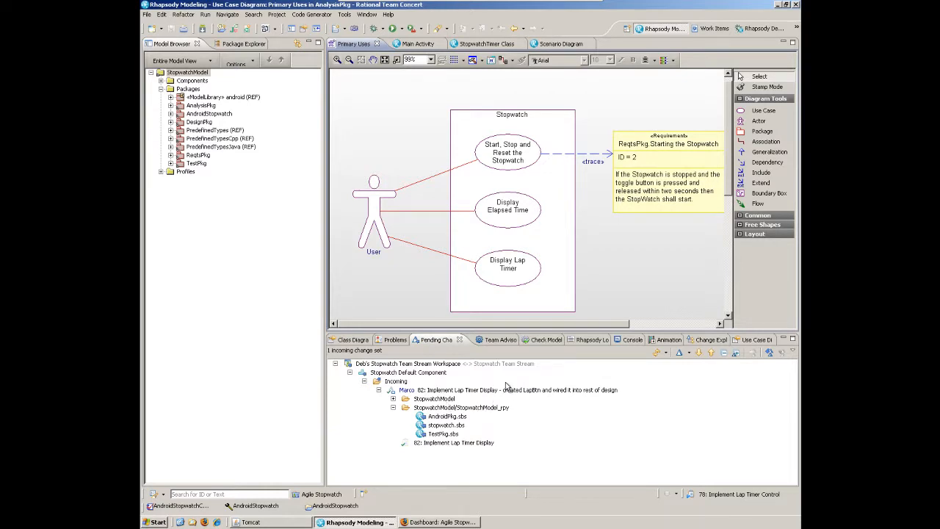
pyautogui.moveTo(483, 380)
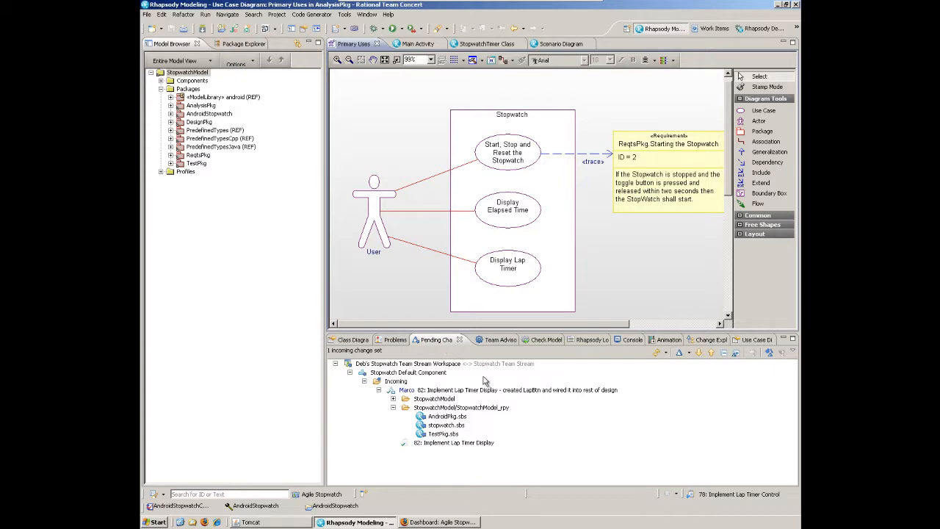
pyautogui.moveTo(464, 404)
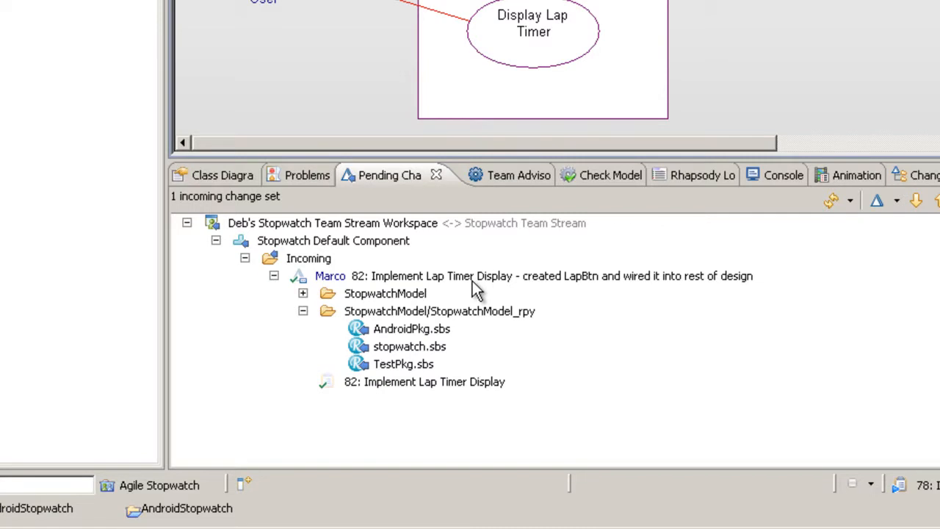
pyautogui.moveTo(502, 312)
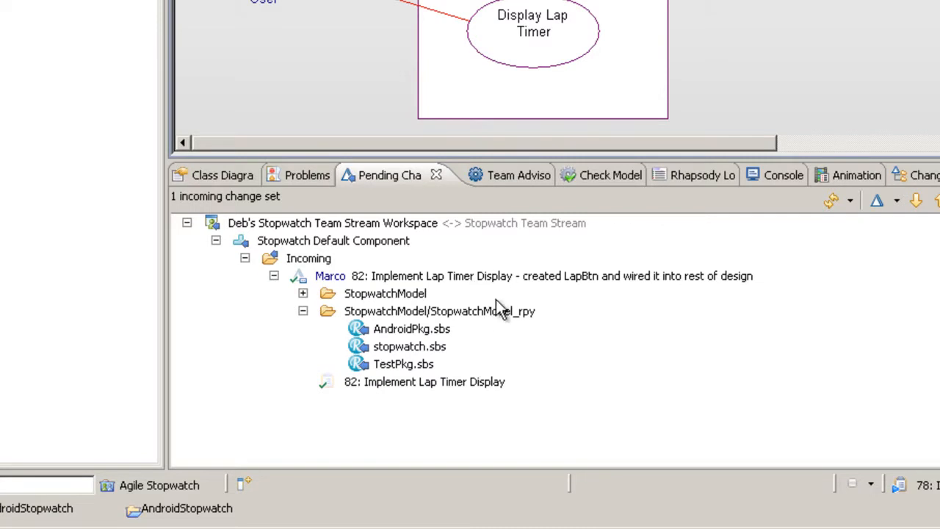
pyautogui.moveTo(481, 298)
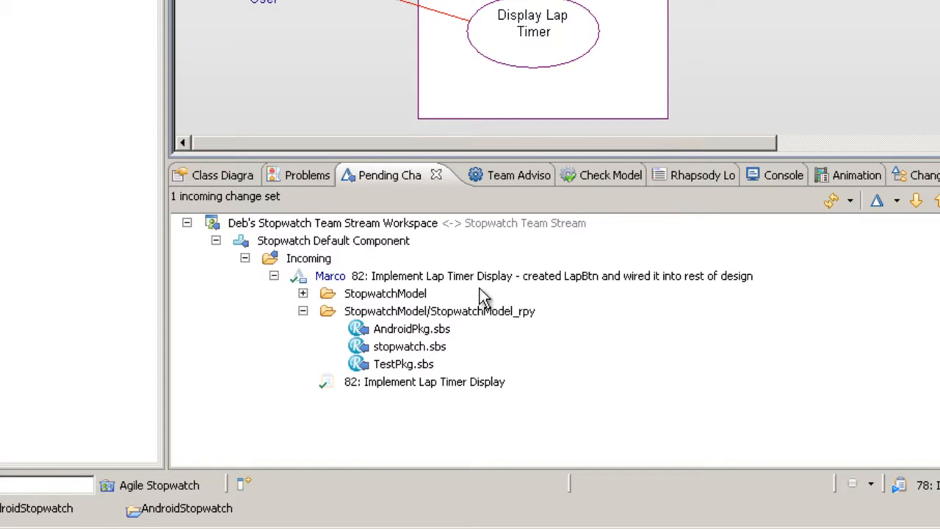
pyautogui.moveTo(474, 299)
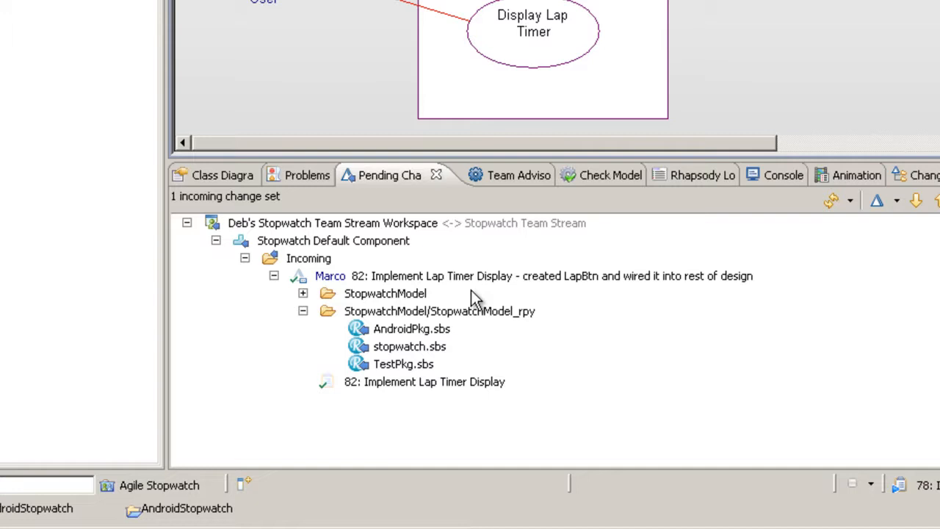
pyautogui.moveTo(481, 357)
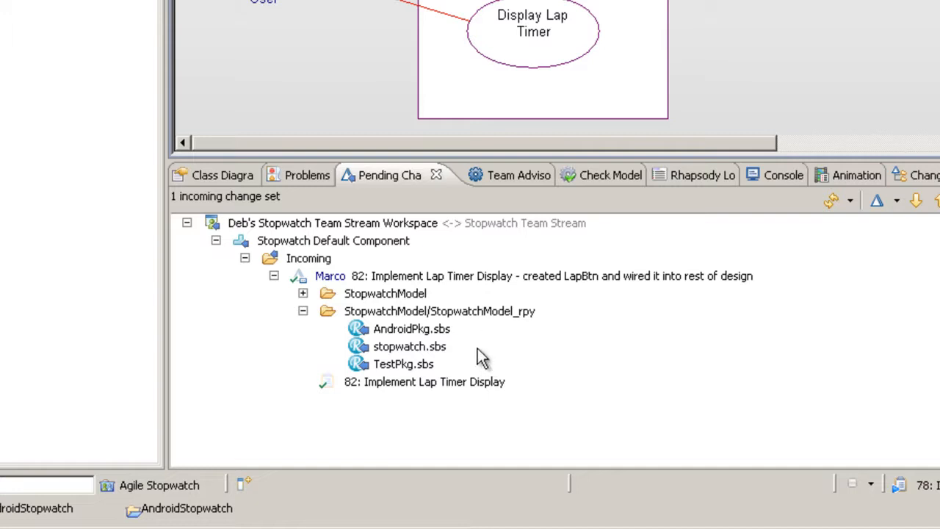
# Open stopwatch.sbs from Marco's incoming task 82 change set in the Compare Editor.
pyautogui.rightClick(409, 346)
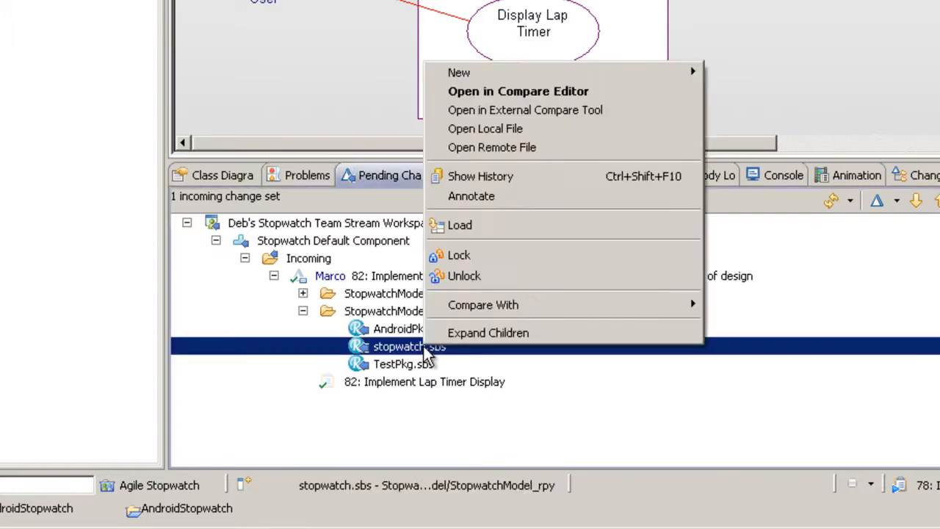
pyautogui.moveTo(529, 92)
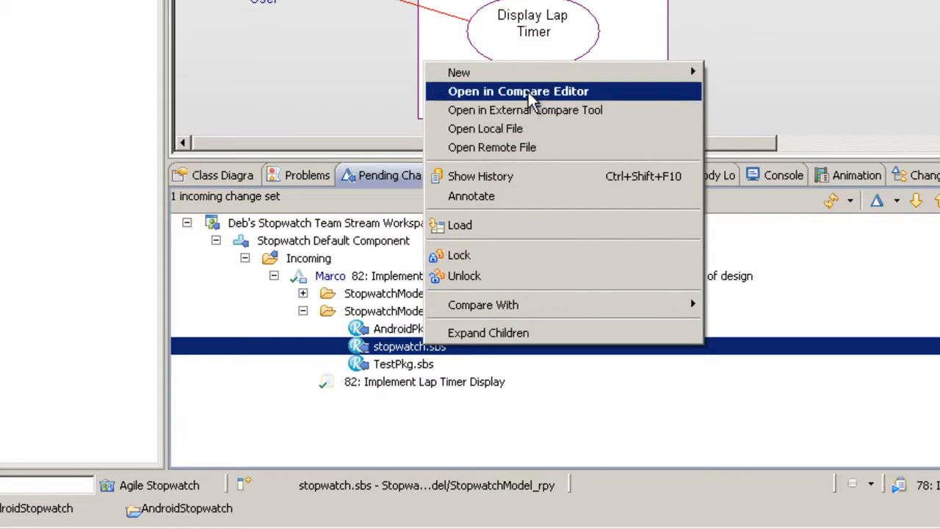
pyautogui.click(519, 91)
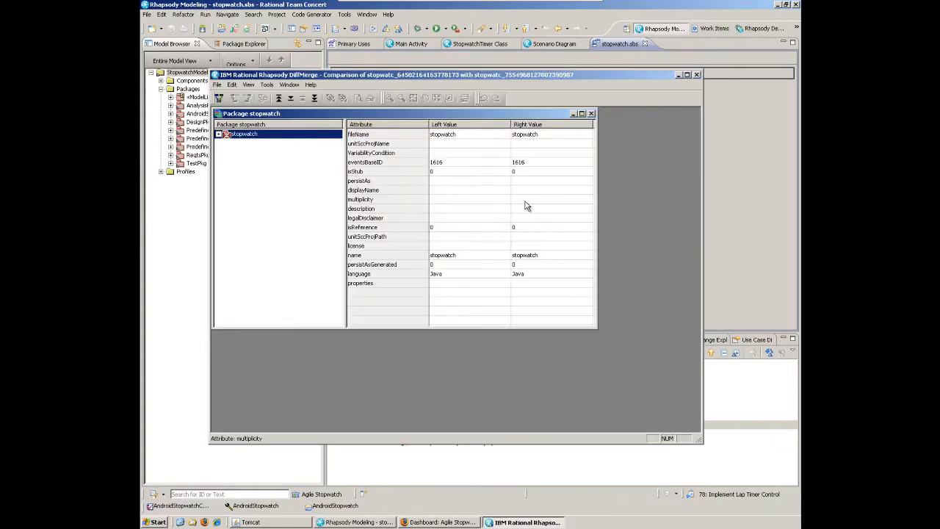
# Maximize DiffMerge and compare the Button Classes diagrams, where LapBtn exists only in the incoming version.
pyautogui.click(686, 74)
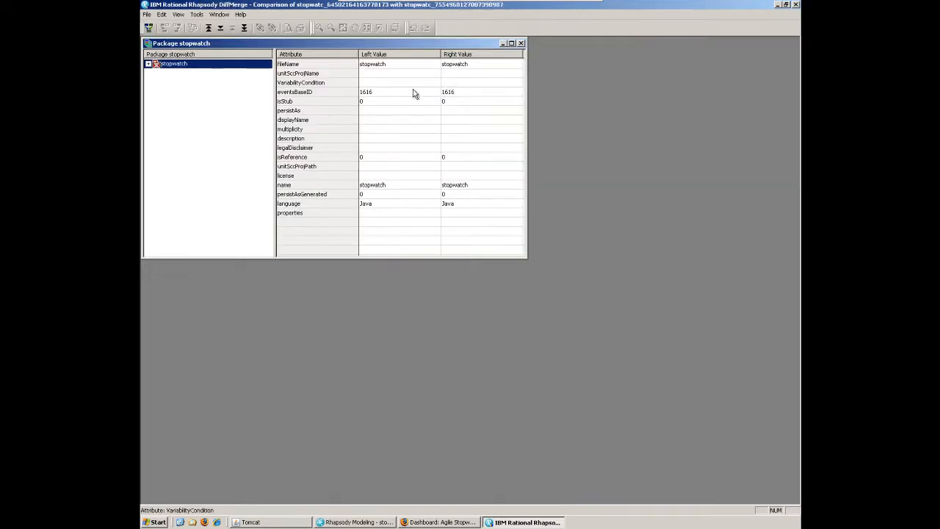
pyautogui.click(148, 63)
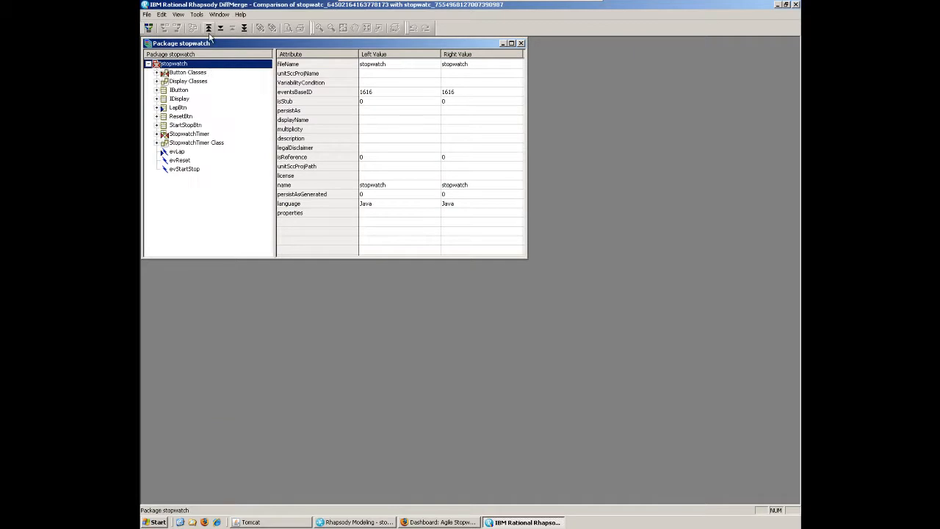
pyautogui.click(188, 72)
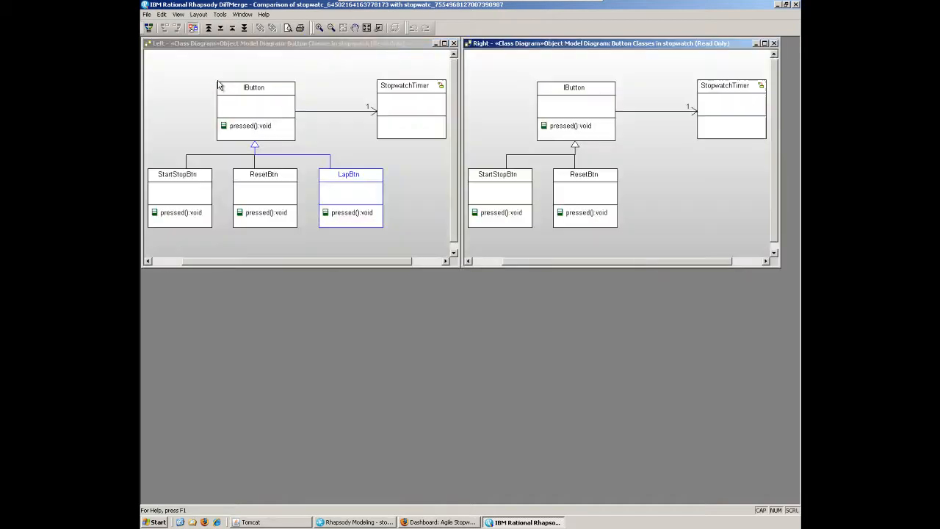
pyautogui.moveTo(434, 230)
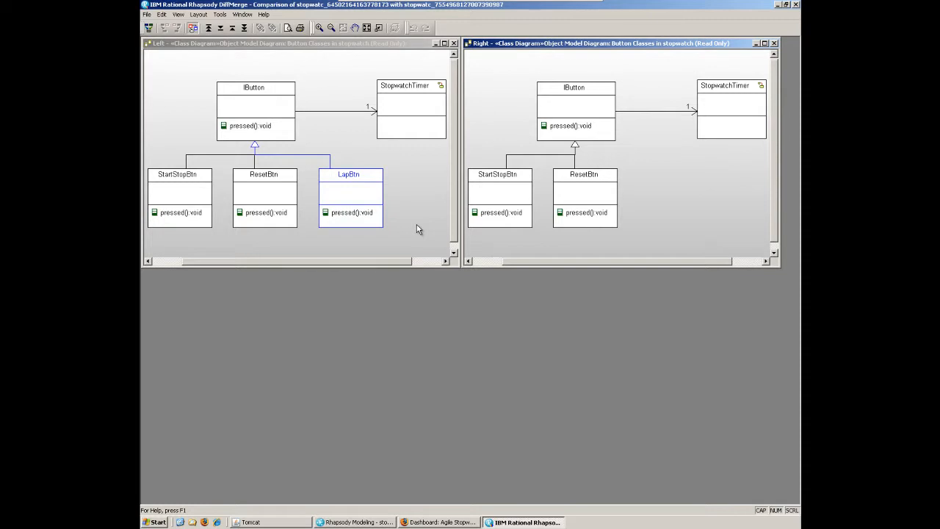
pyautogui.moveTo(526, 237)
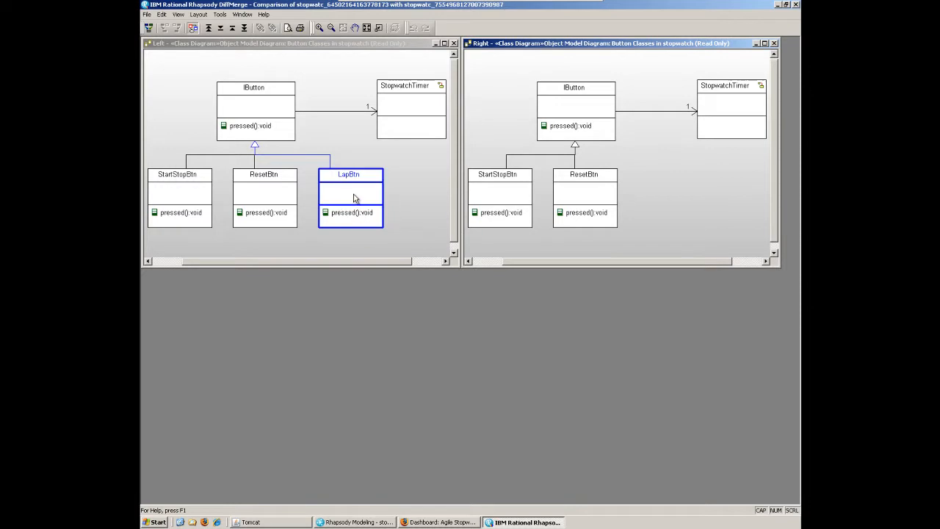
pyautogui.moveTo(355, 199)
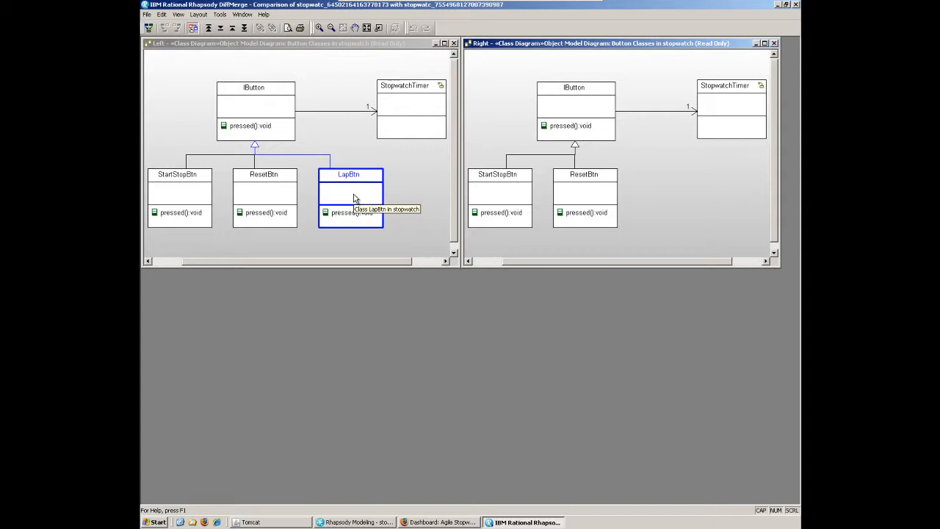
pyautogui.moveTo(400, 197)
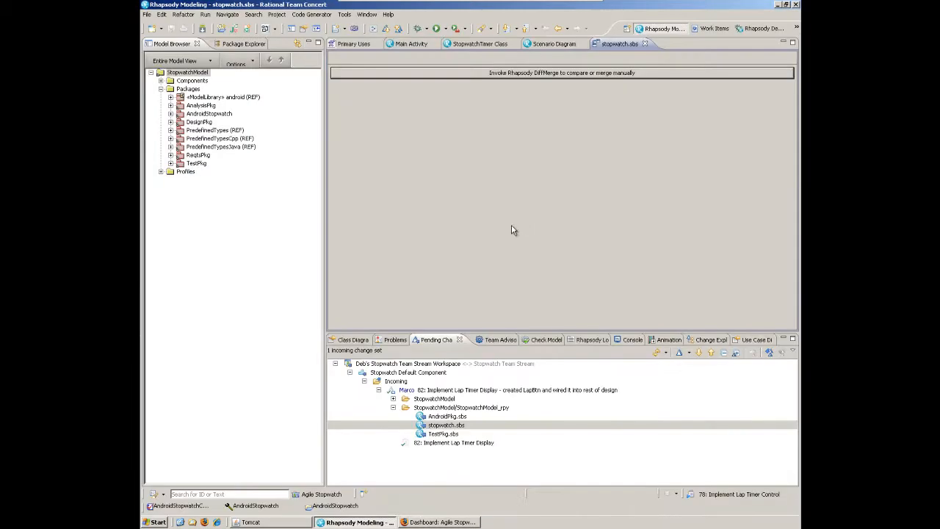
# Accept the Implement Lap Timer Display change set from the Incoming folder in Pending Changes.
pyautogui.click(353, 43)
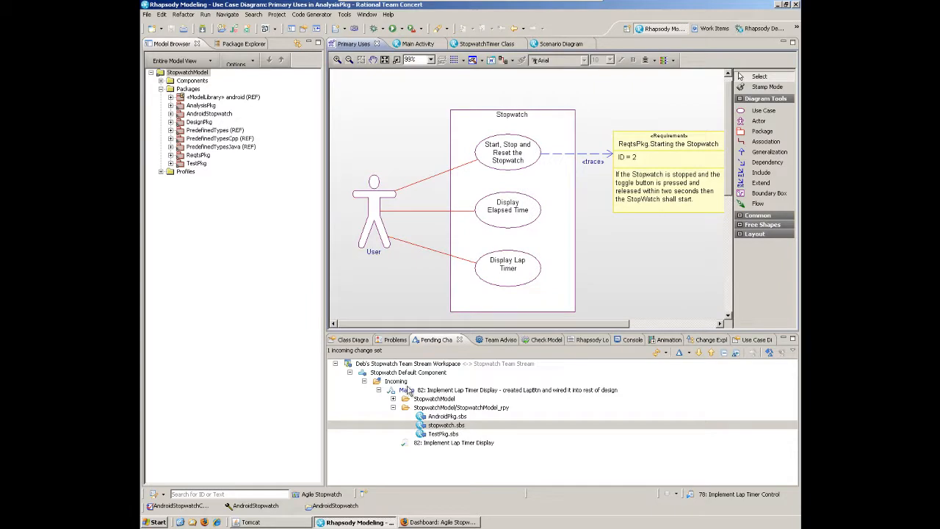
pyautogui.rightClick(397, 381)
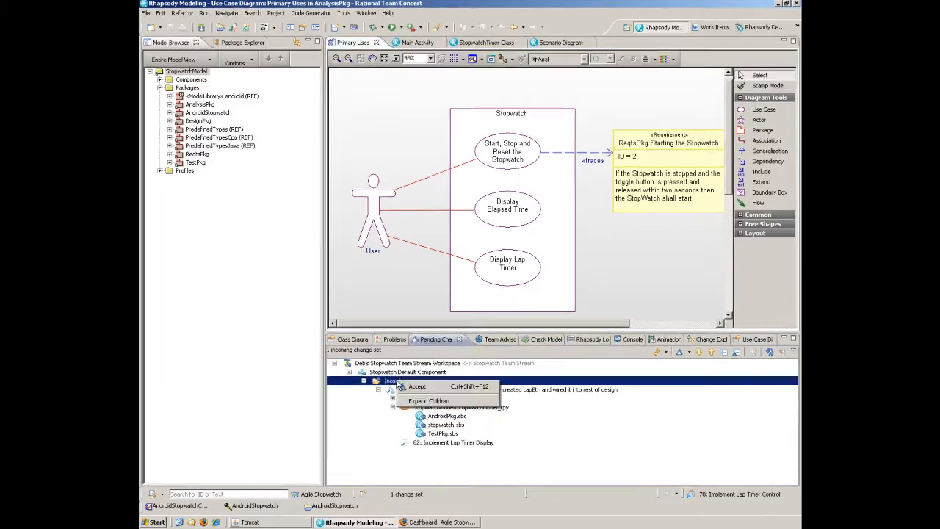
pyautogui.click(417, 387)
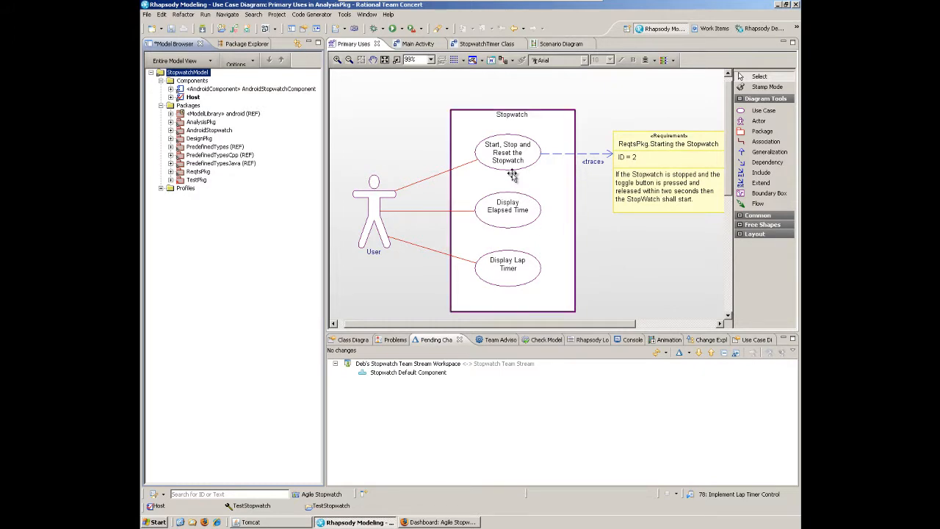
pyautogui.moveTo(543, 196)
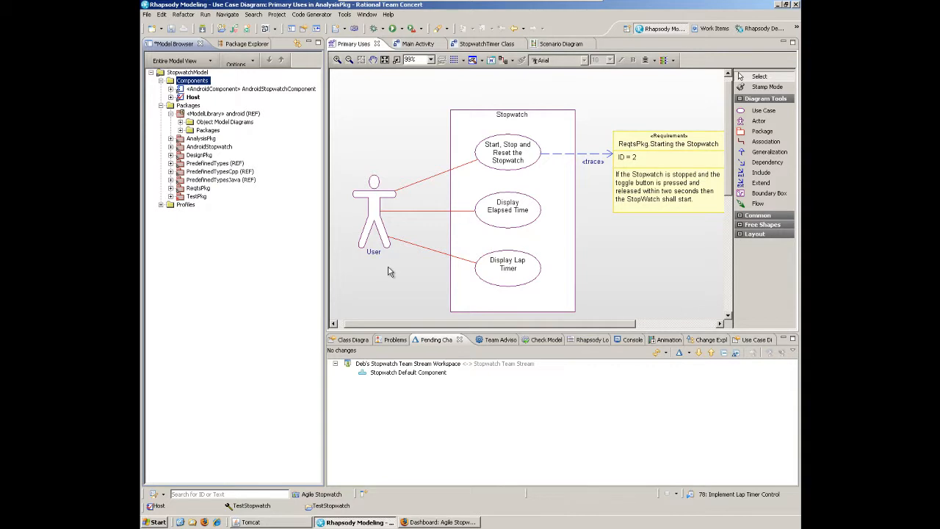
pyautogui.moveTo(251, 200)
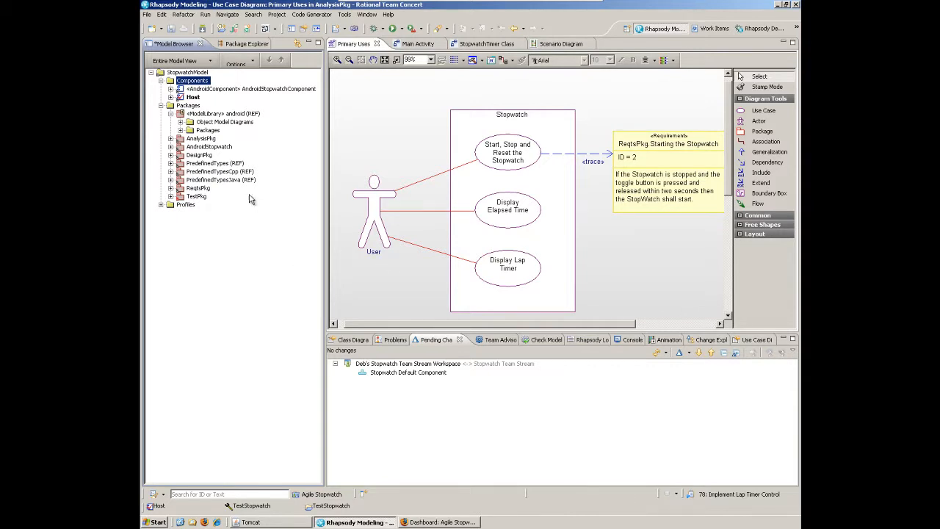
# Expand android (REF) > Packages in the Model Browser to show its Android API packages.
pyautogui.click(221, 113)
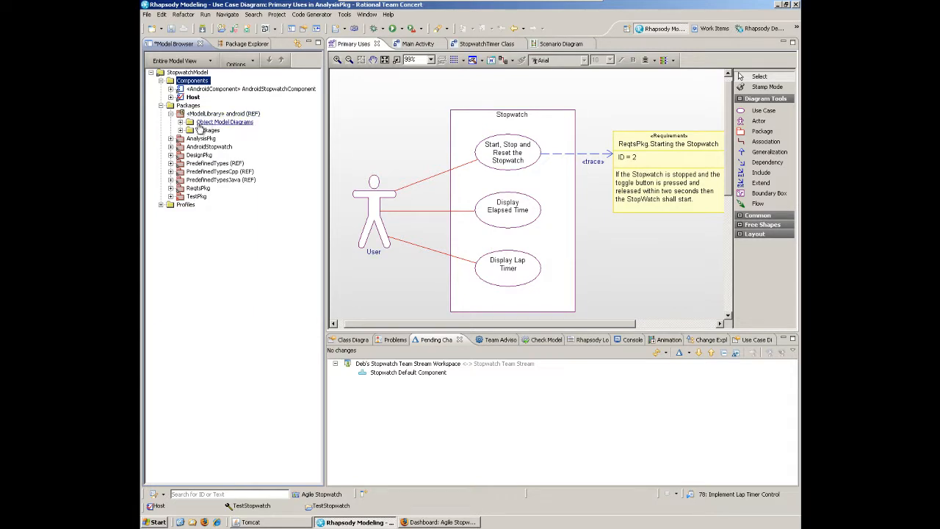
pyautogui.click(189, 130)
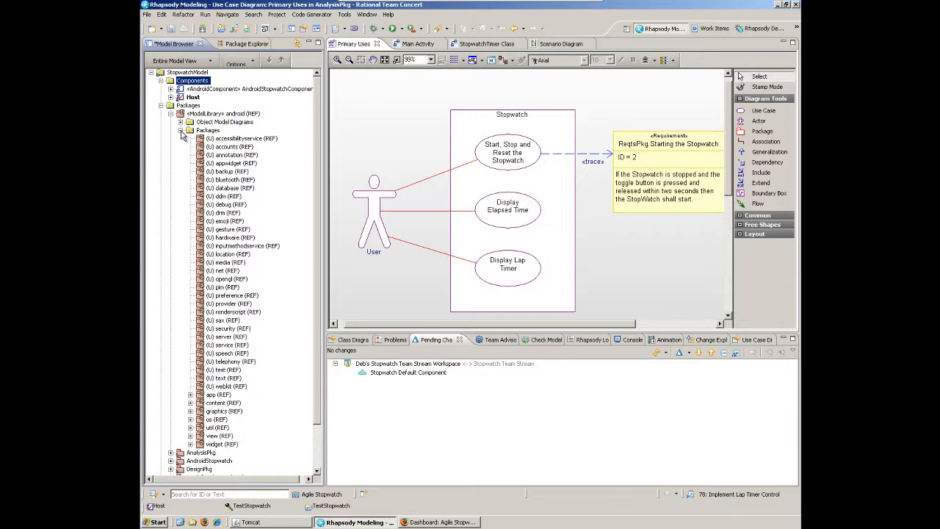
pyautogui.moveTo(283, 353)
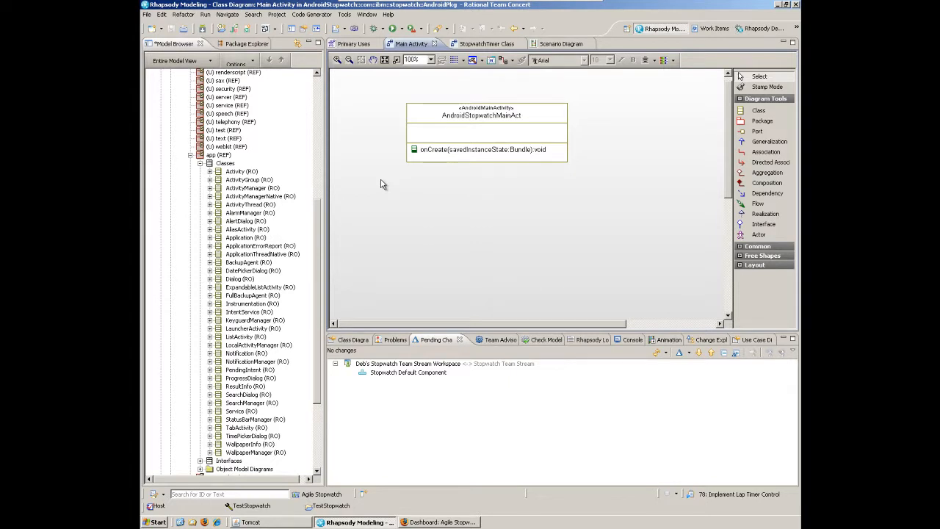
# Add android::app::Activity to Main Activity with a Usage dependency, then open StopwatchTimer Class.
pyautogui.click(235, 171)
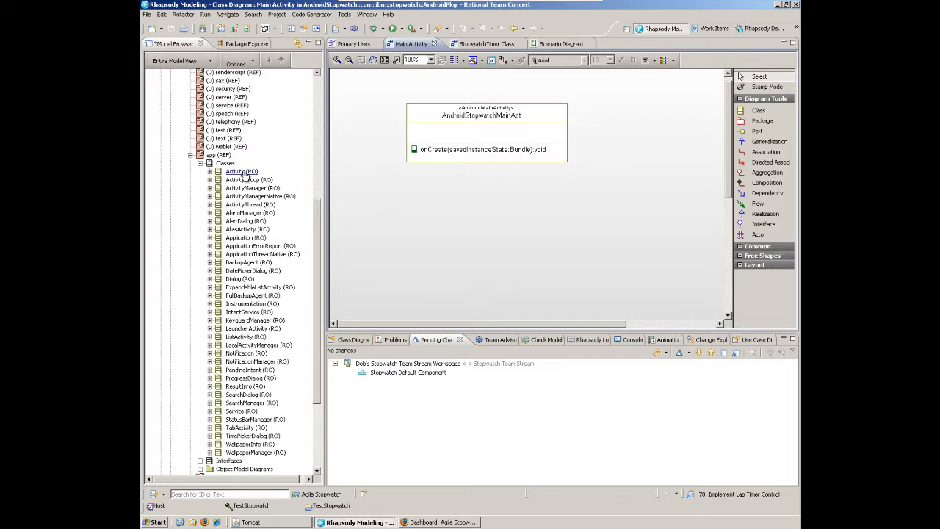
pyautogui.click(241, 171)
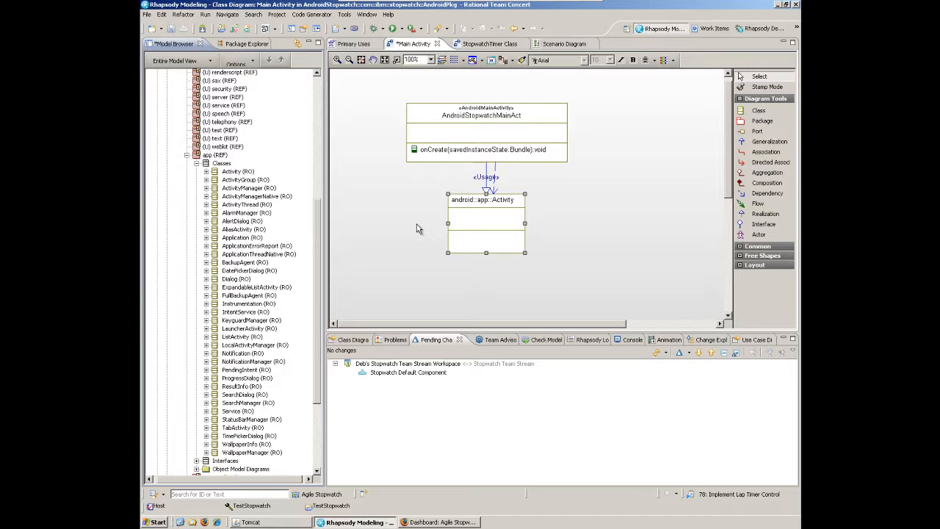
pyautogui.click(482, 44)
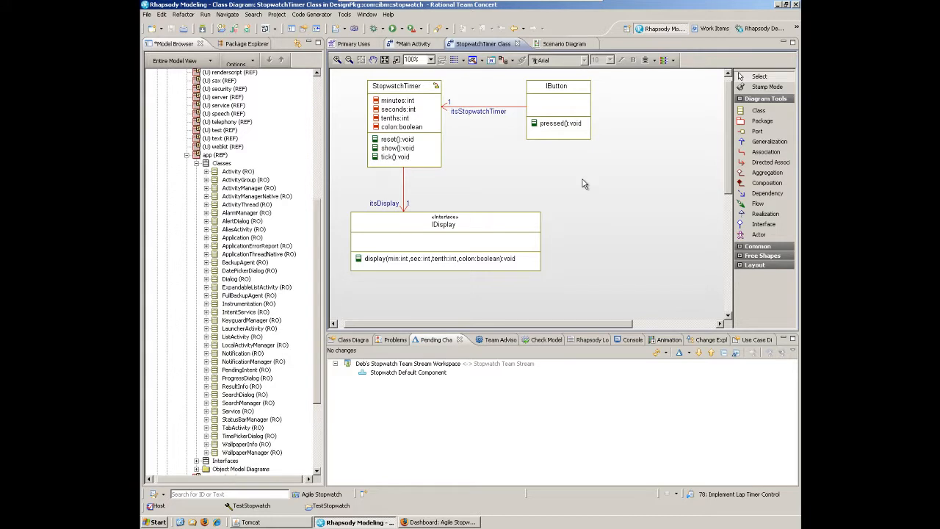
# Open the StopwatchTimer statechart with its active, stopped, started, running and lap states.
pyautogui.click(404, 86)
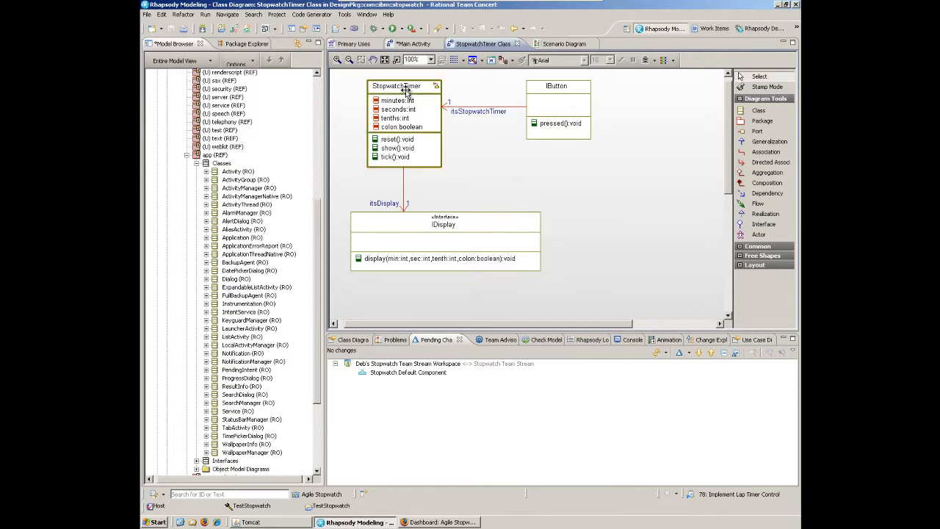
pyautogui.moveTo(423, 94)
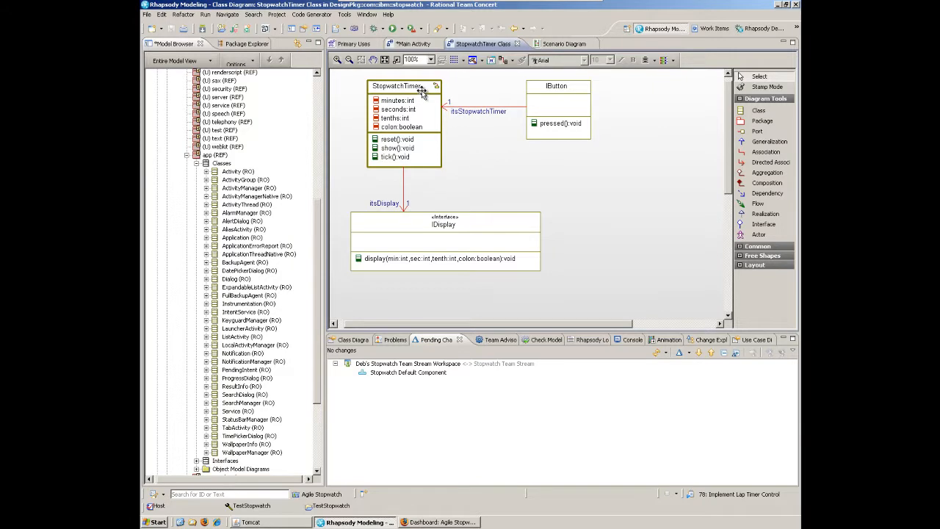
pyautogui.click(397, 86)
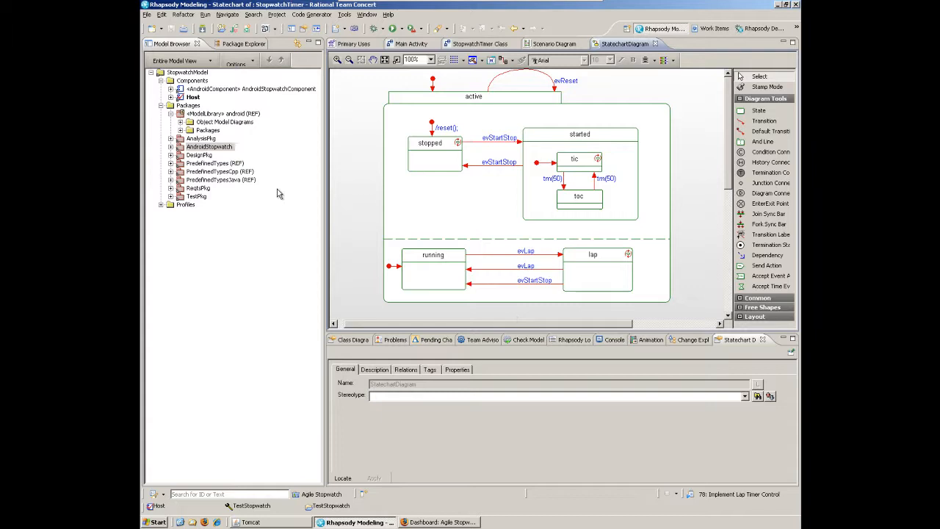
# Generate the configuration Host > Eclipse Configurations > TestStopwatch with zero errors.
pyautogui.click(193, 97)
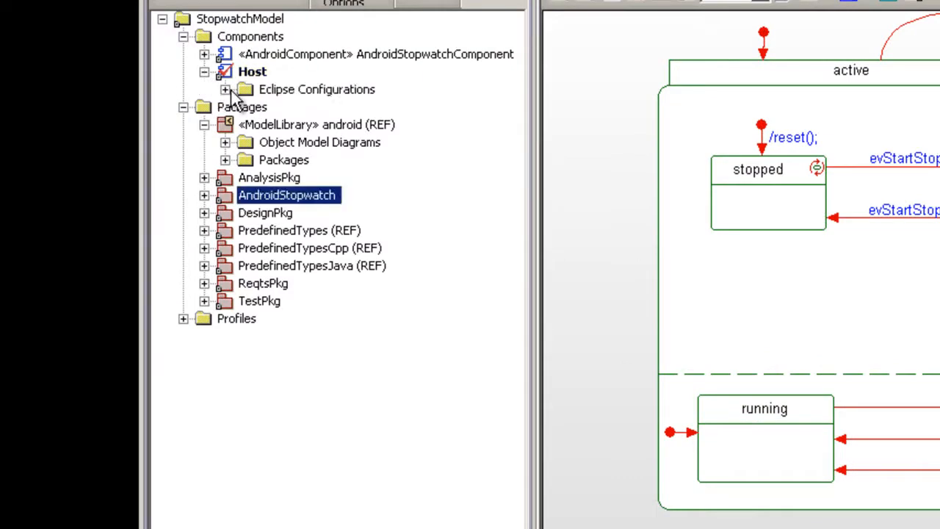
pyautogui.click(225, 89)
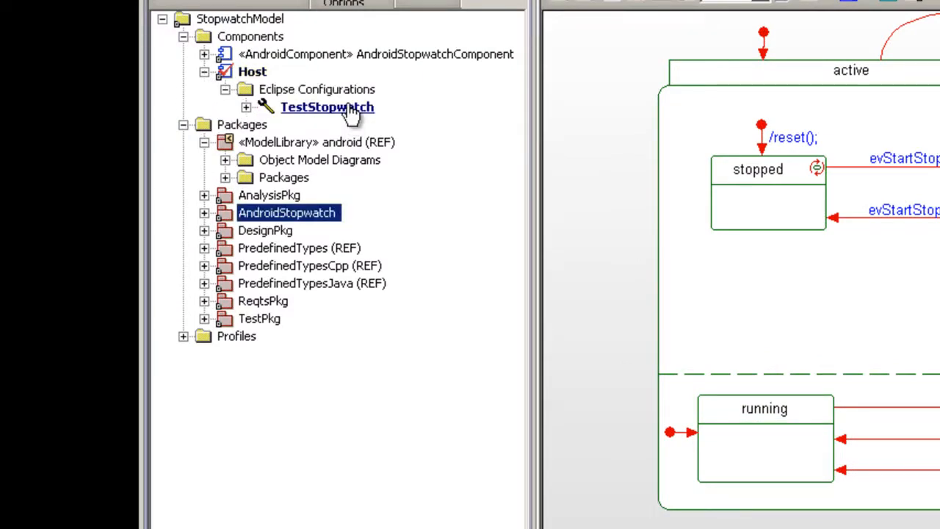
pyautogui.rightClick(327, 106)
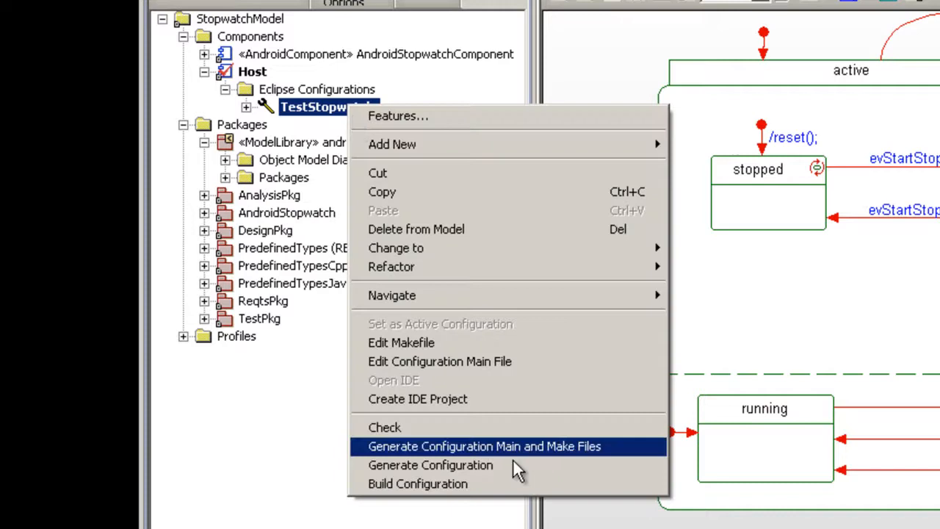
pyautogui.click(484, 446)
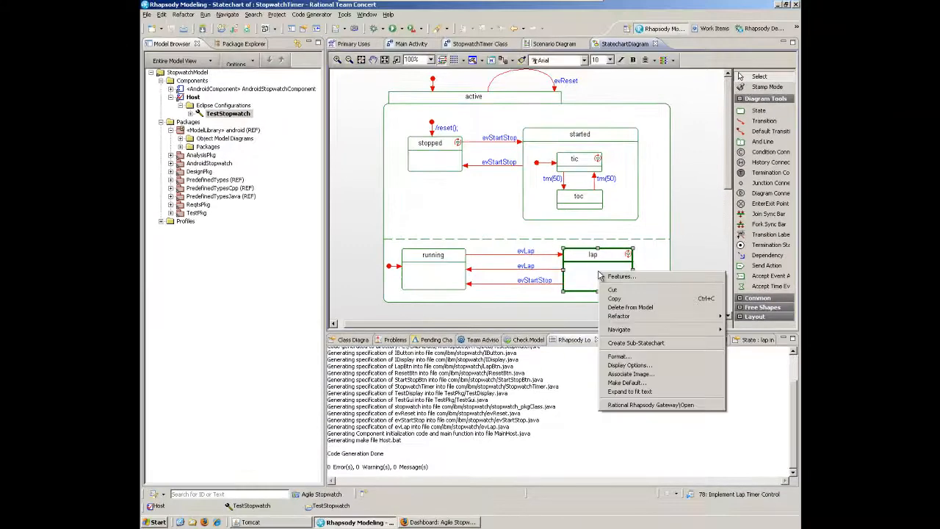
pyautogui.moveTo(619, 329)
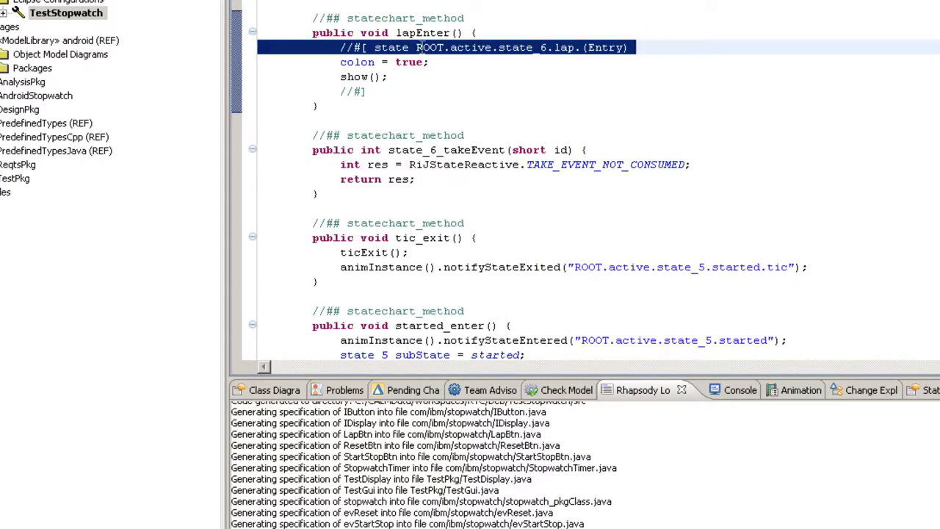
pyautogui.moveTo(404, 79)
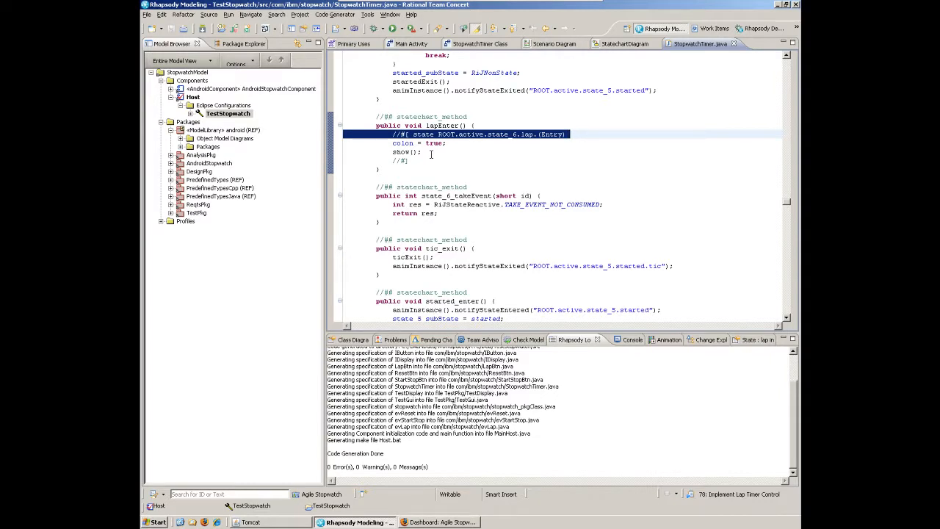
pyautogui.click(624, 43)
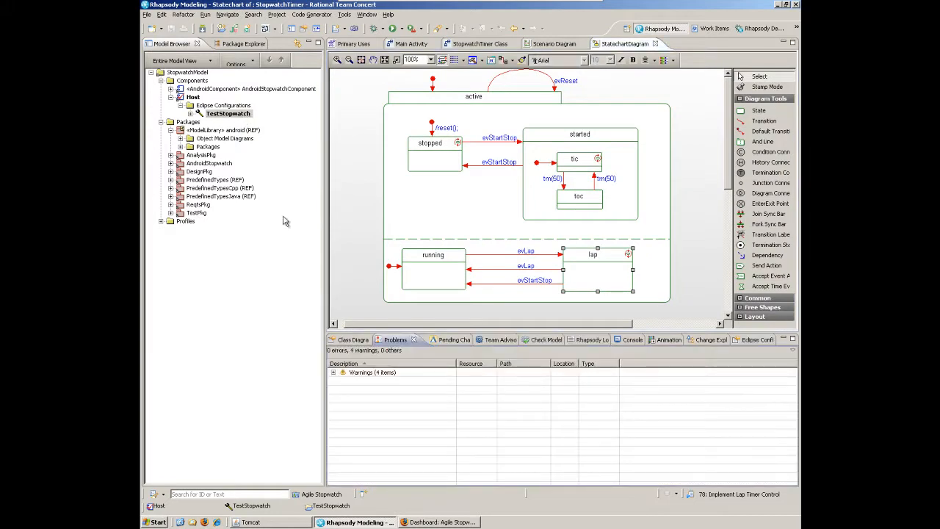
# Use Open IDE on TestStopwatch to show its Java project in the Package Explorer.
pyautogui.click(228, 113)
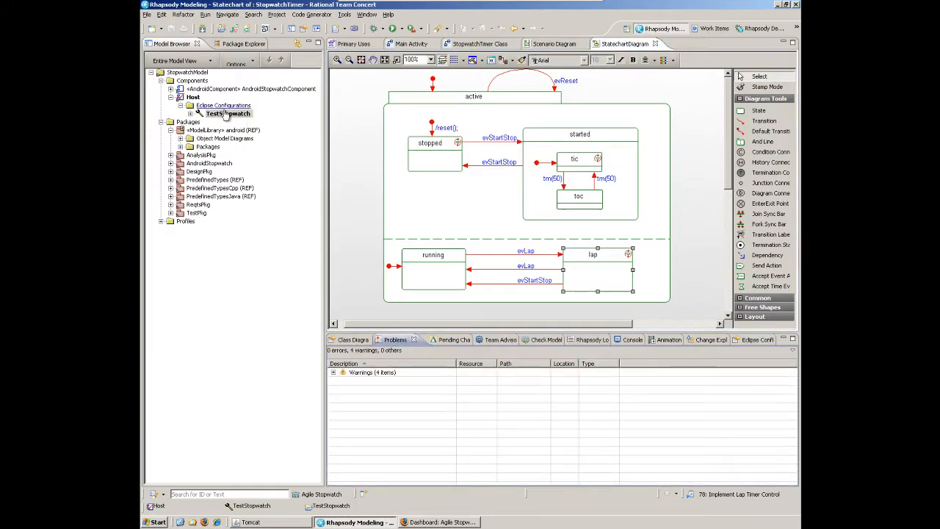
pyautogui.rightClick(228, 113)
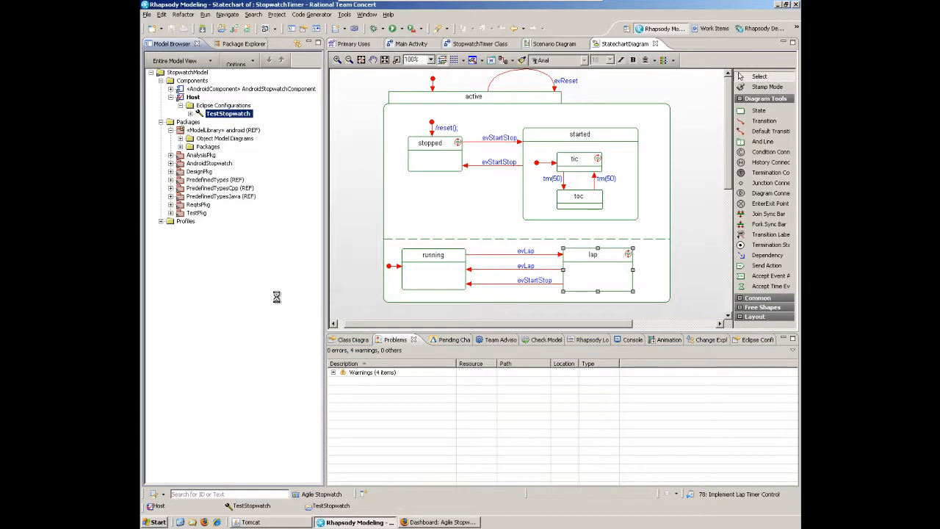
pyautogui.click(614, 339)
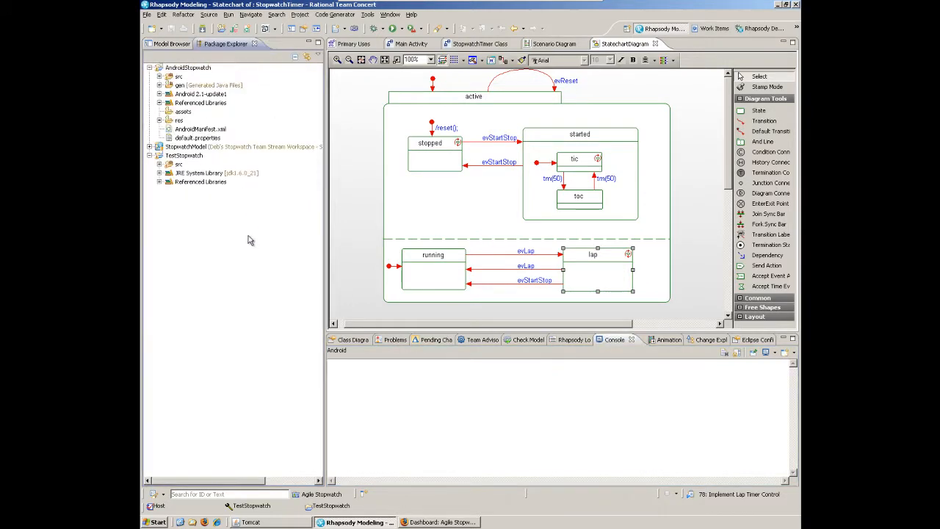
pyautogui.rightClick(184, 155)
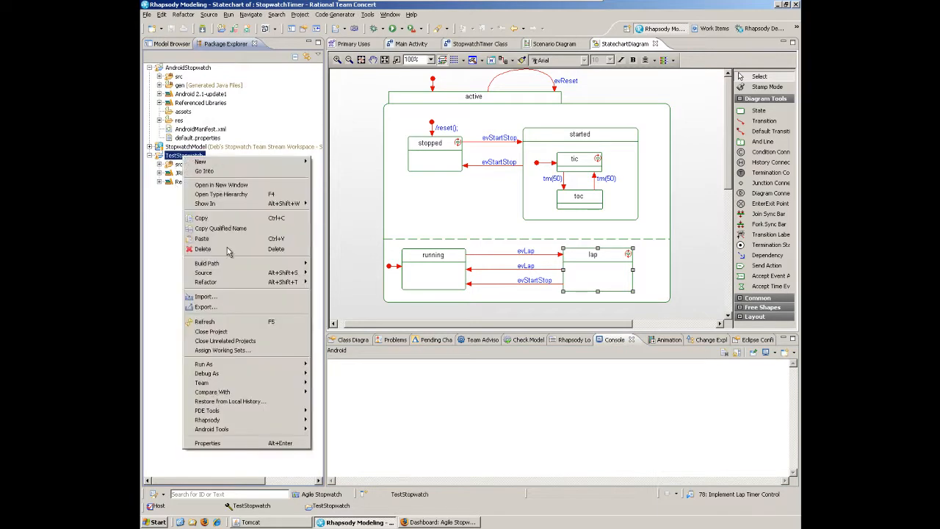
# Run the TestStopwatch project with Run As > Java Application.
pyautogui.click(203, 363)
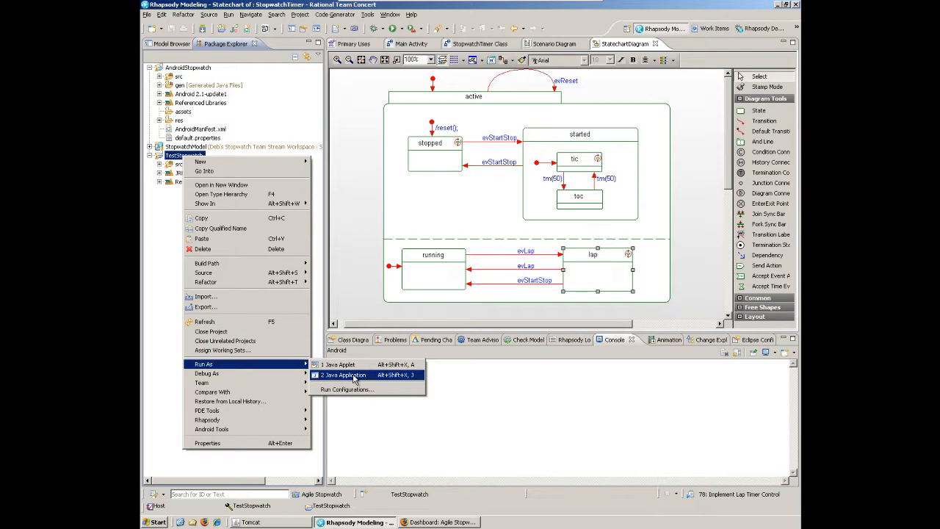
pyautogui.click(343, 374)
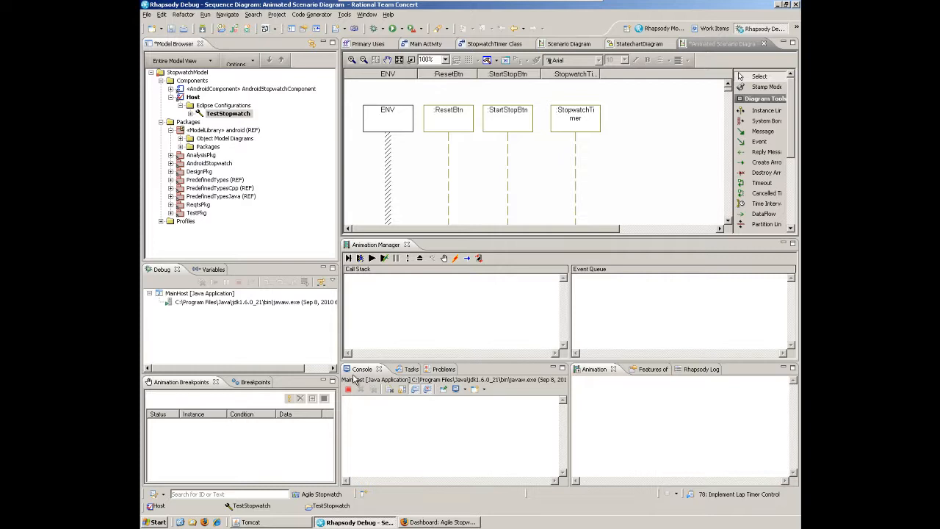
pyautogui.moveTo(409, 308)
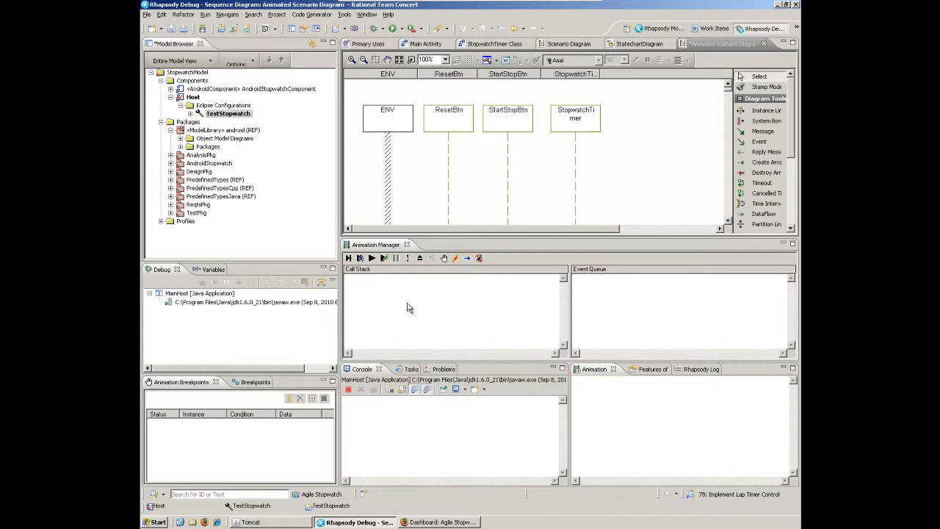
pyautogui.moveTo(483, 164)
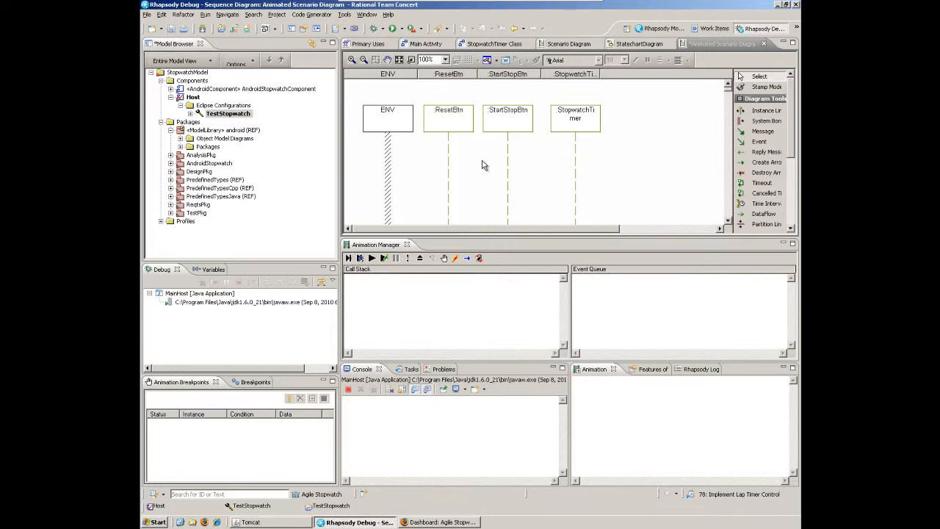
pyautogui.moveTo(364, 269)
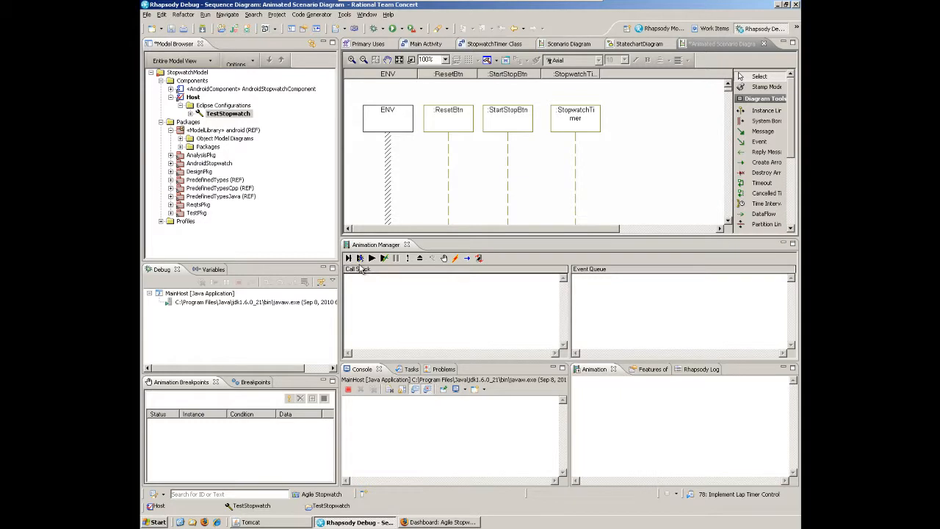
pyautogui.moveTo(360, 258)
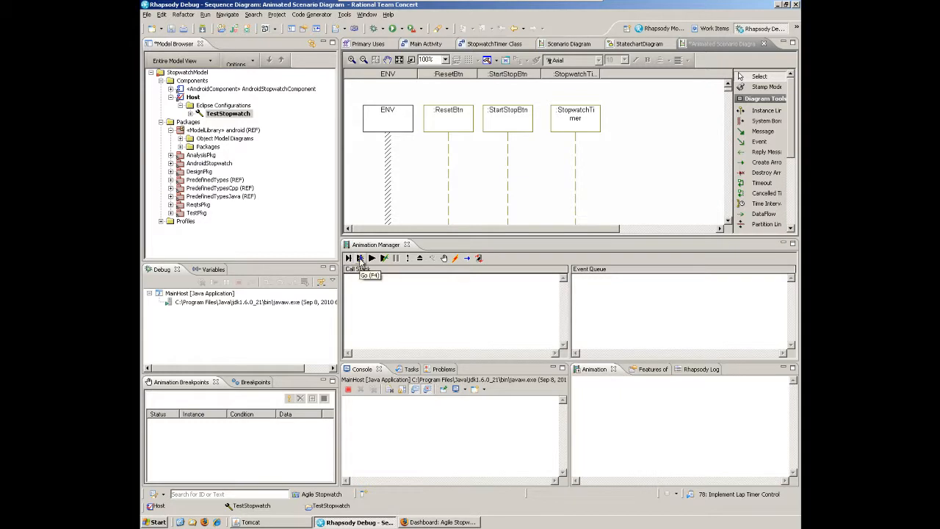
# Run the stopwatch animation and view StopwatchTimer's statechart showing stopped and running states.
pyautogui.click(360, 258)
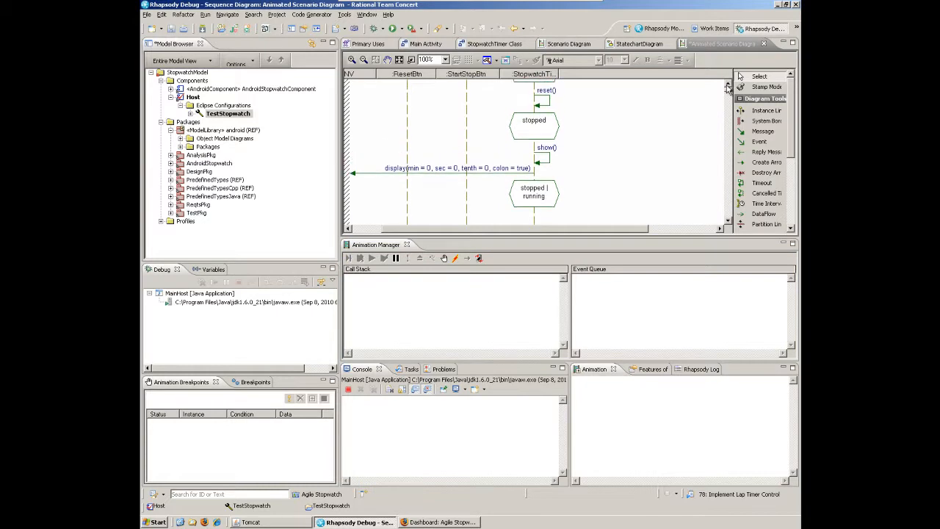
pyautogui.scroll(-3)
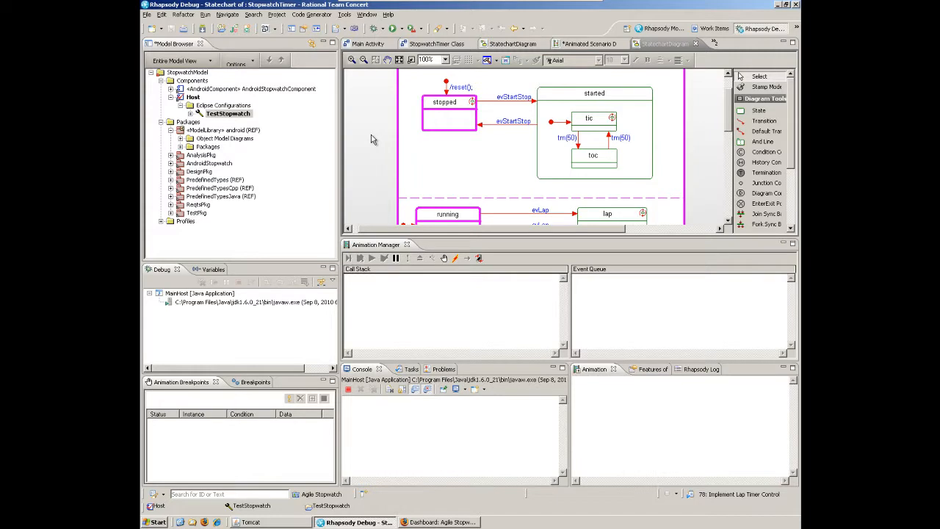
# Inject the evStartStop event into the animated StopwatchTimer statechart and close the Events dialog.
pyautogui.rightClick(372, 139)
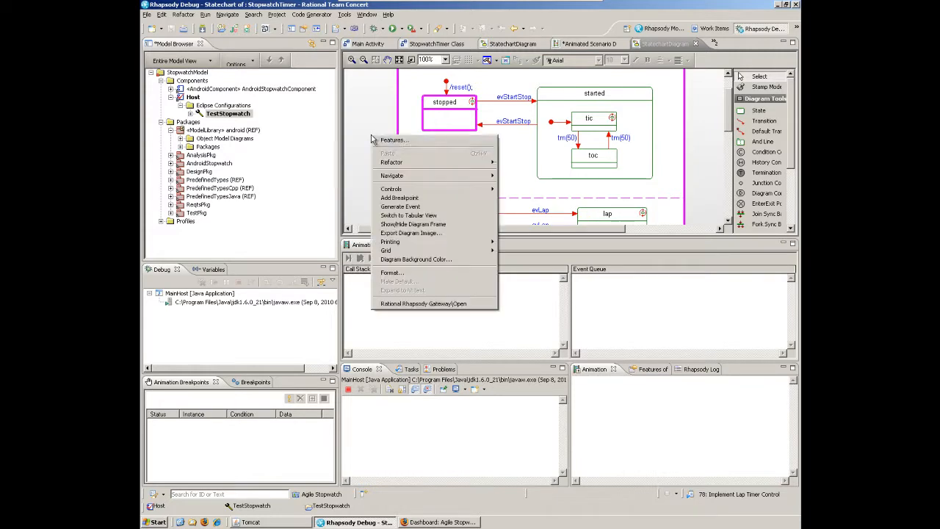
pyautogui.click(399, 206)
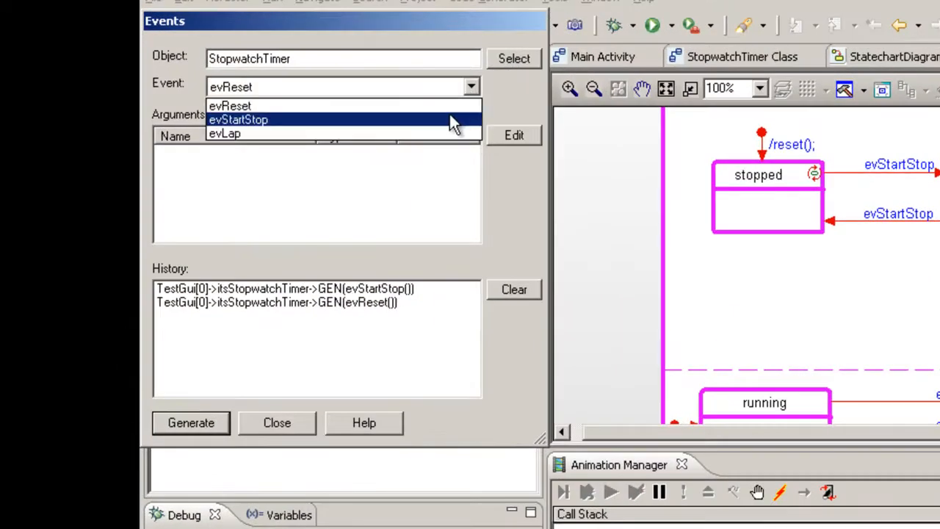
pyautogui.click(238, 119)
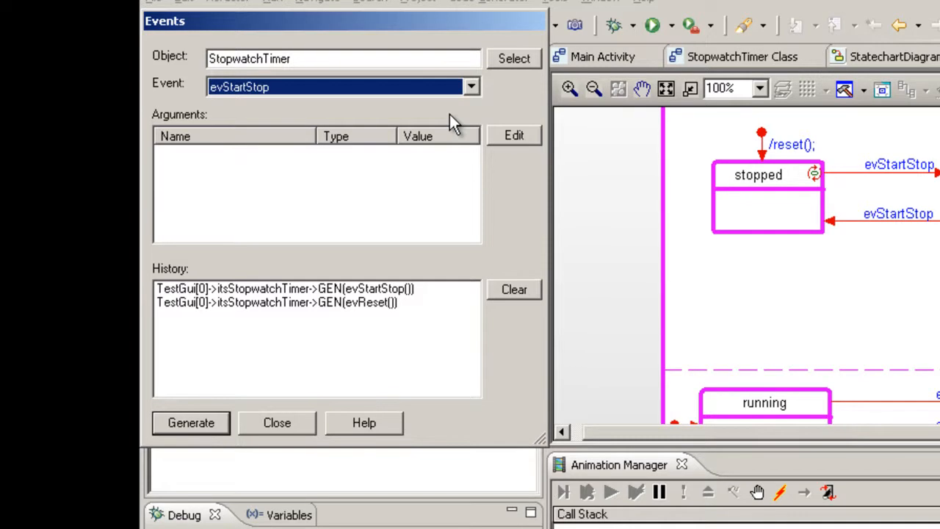
pyautogui.moveTo(359, 305)
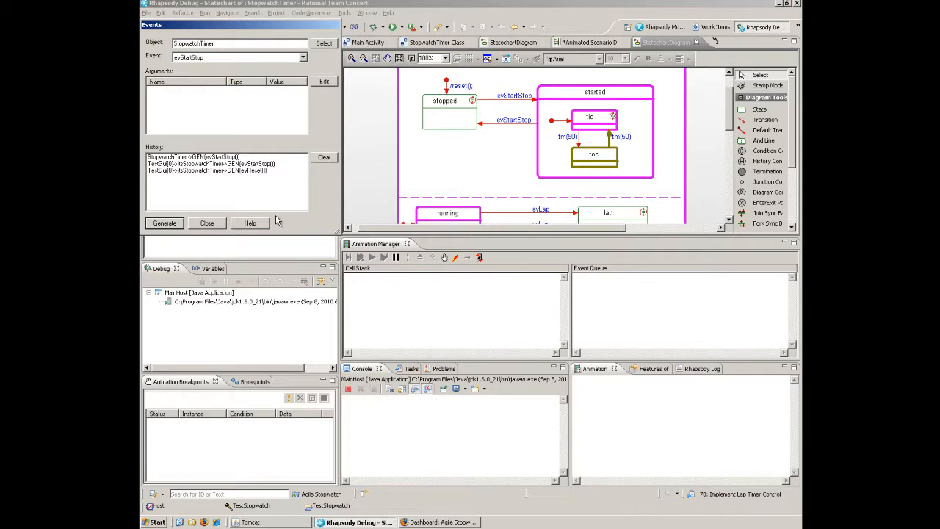
pyautogui.click(207, 222)
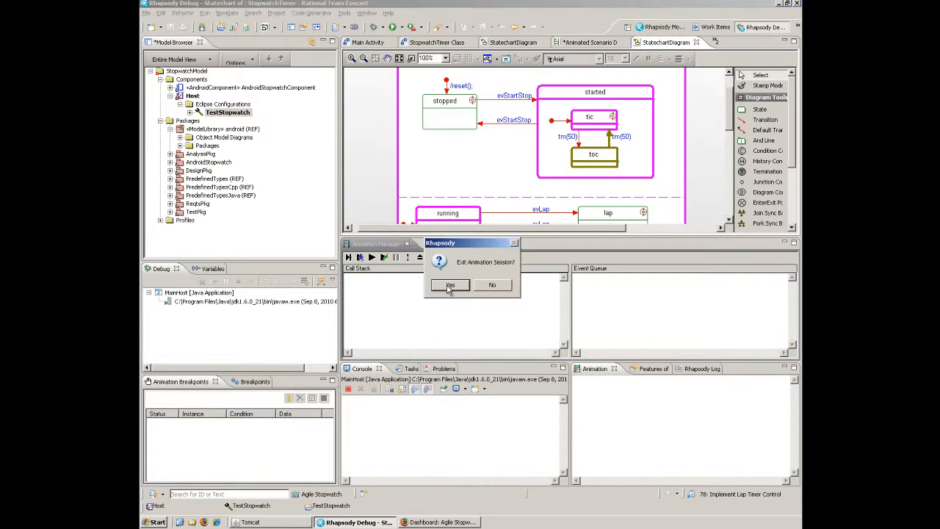
# Confirm exiting the animation session so the console reports MainHost terminated.
pyautogui.click(450, 285)
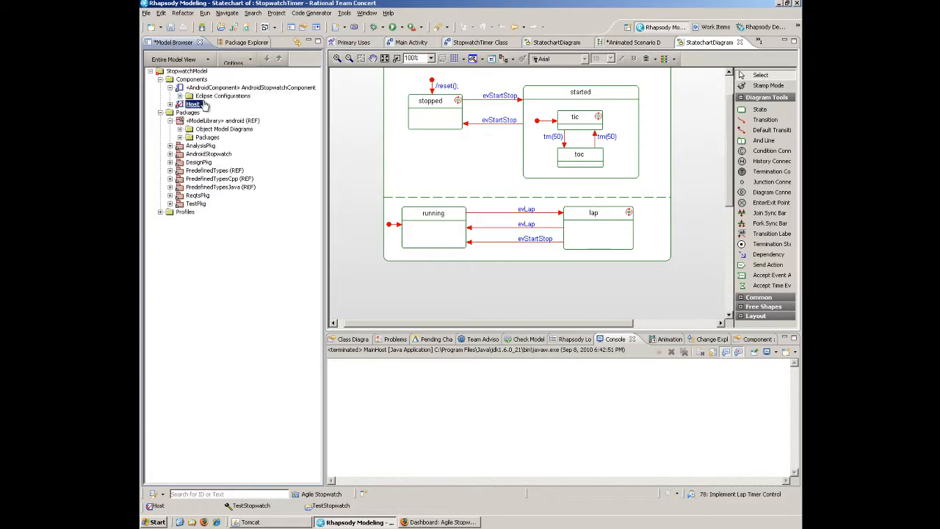
# Generate code for the AndroidStopwatch configuration.
pyautogui.rightClick(221, 103)
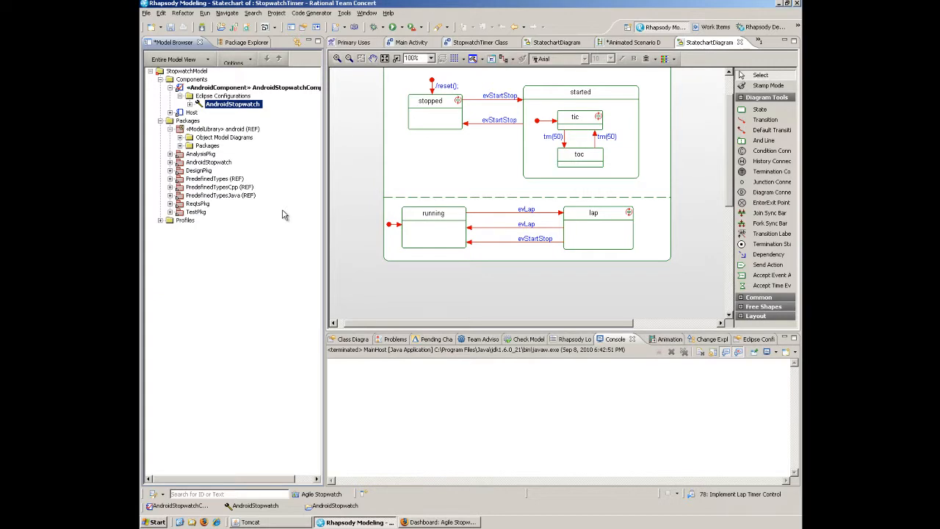
pyautogui.moveTo(282, 188)
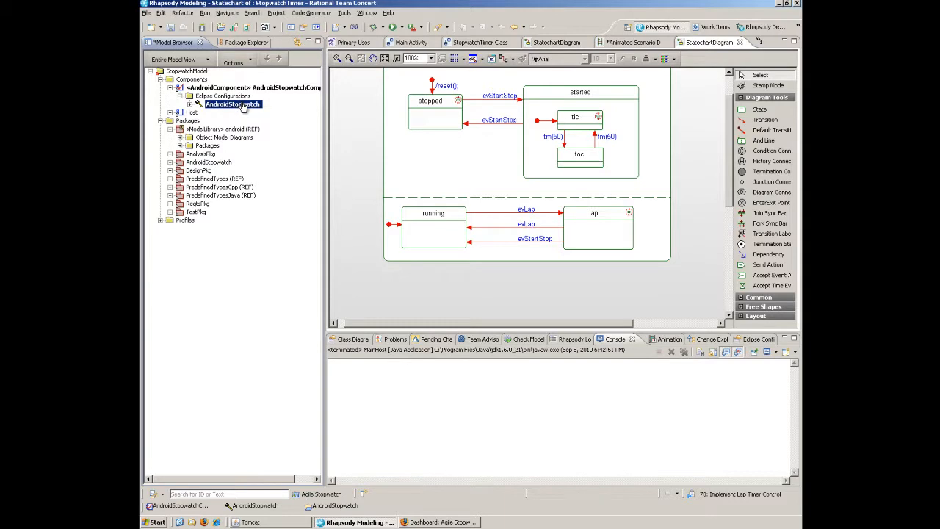
pyautogui.rightClick(233, 103)
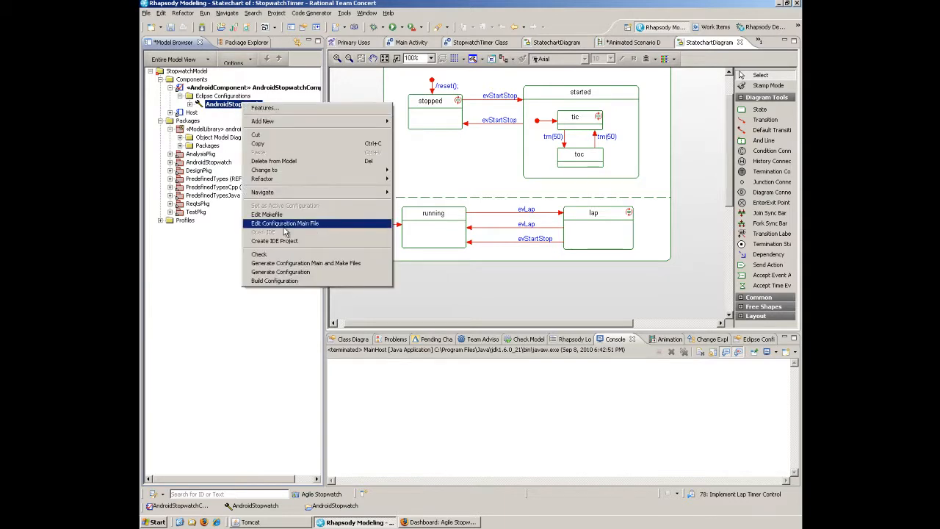
pyautogui.click(280, 272)
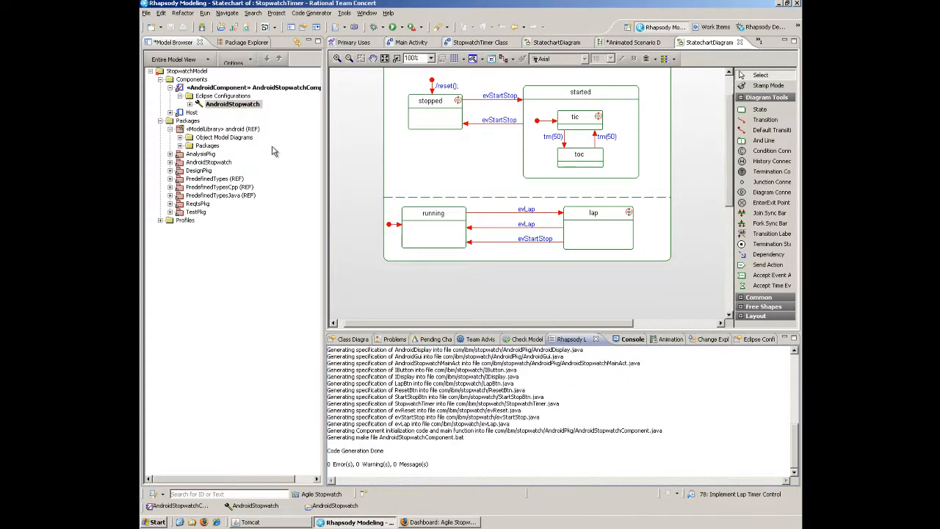
pyautogui.rightClick(232, 103)
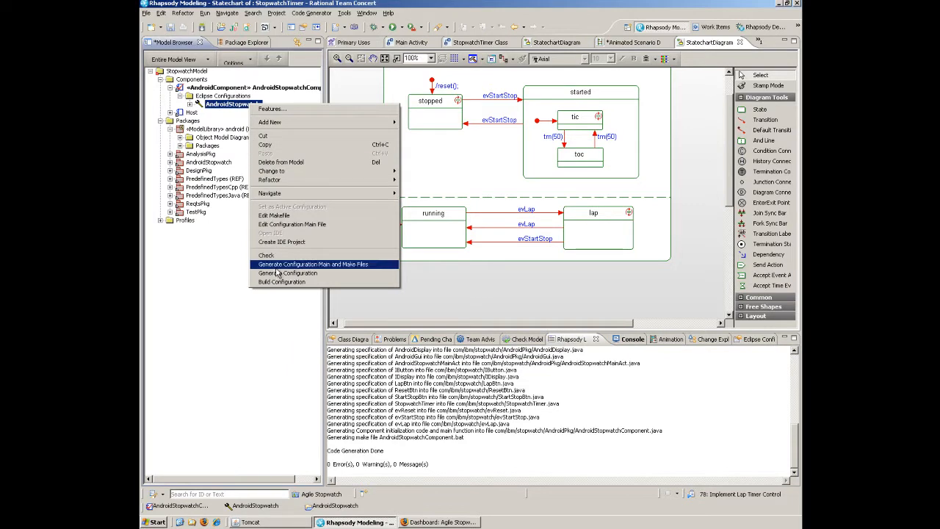
pyautogui.click(311, 264)
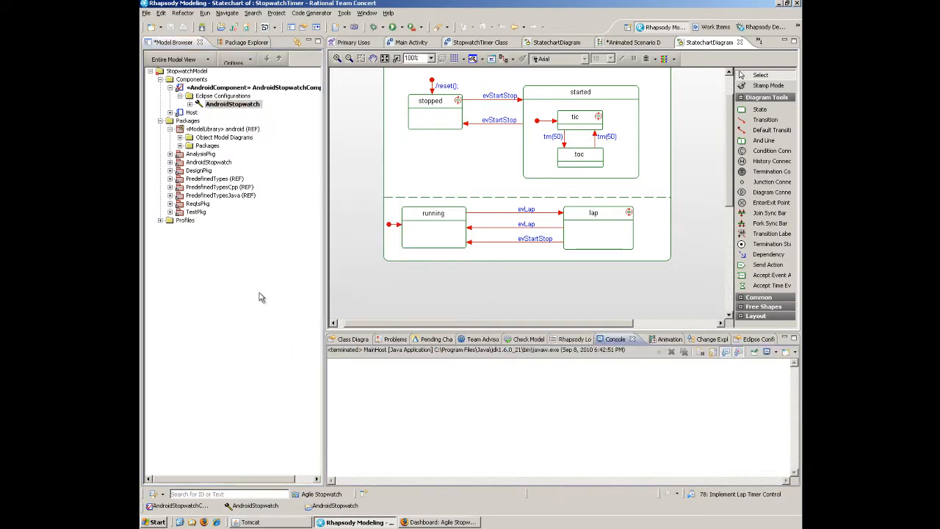
# Launch the AndroidStopwatch project as an Android Application from Package Explorer.
pyautogui.click(247, 42)
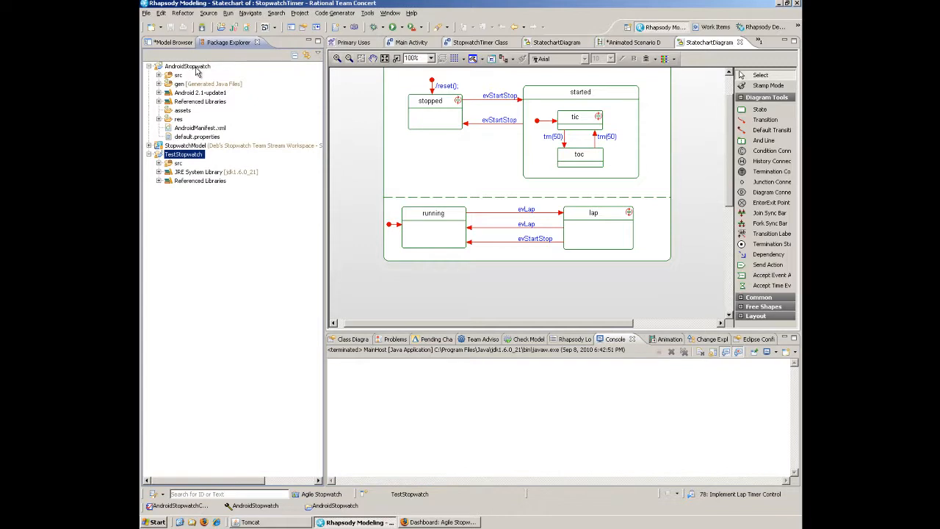
pyautogui.rightClick(188, 66)
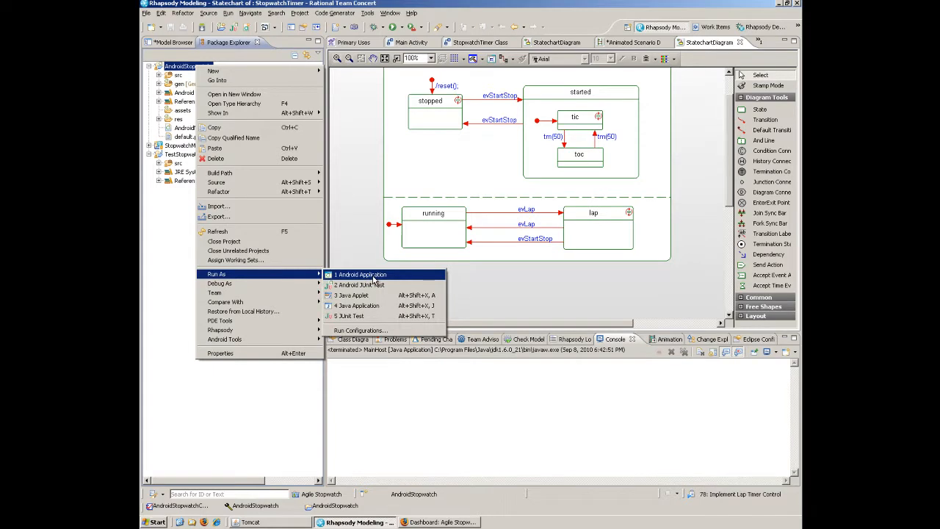
pyautogui.click(360, 274)
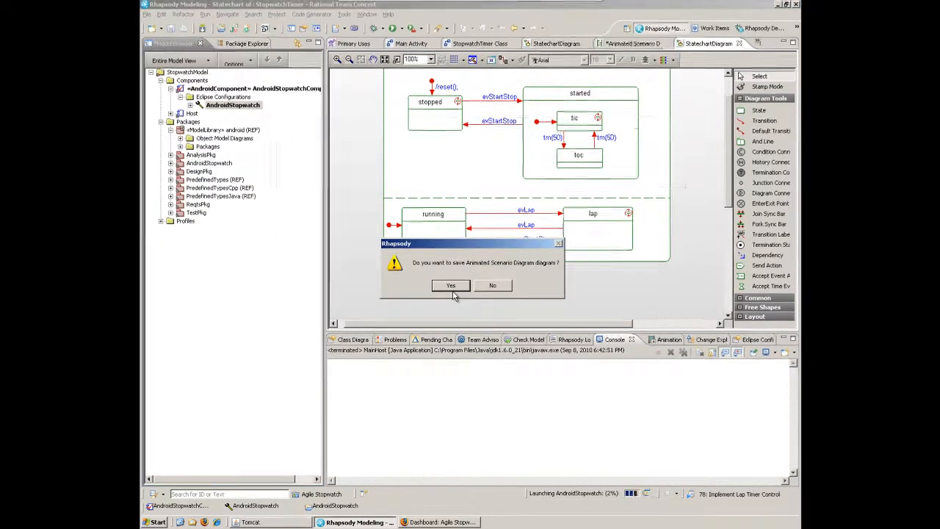
# Save the scenario diagram, start, stop and reset the Stopwatch app, then close the emulator.
pyautogui.click(450, 285)
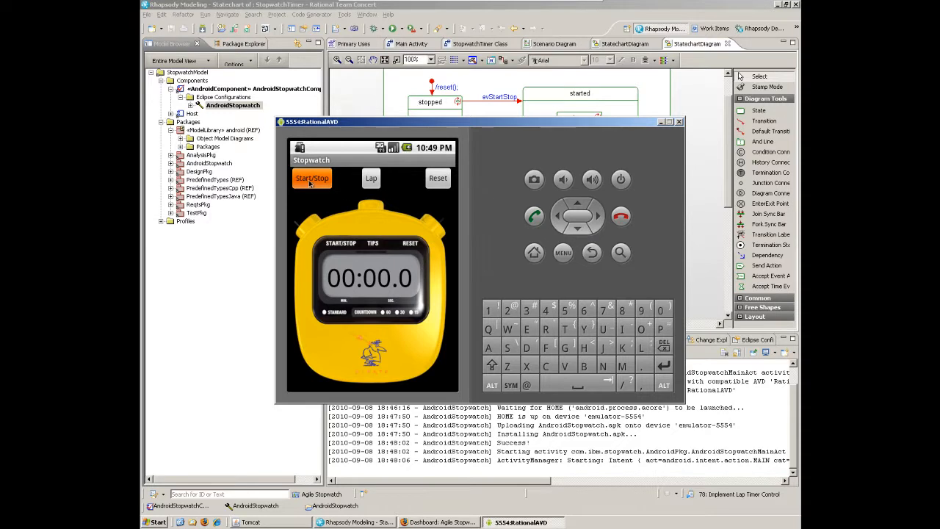
pyautogui.click(311, 178)
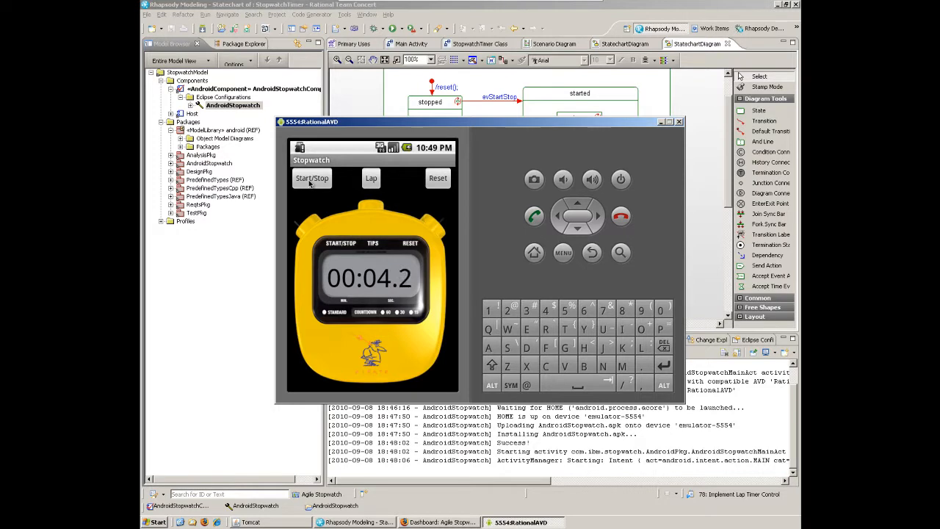
pyautogui.click(438, 178)
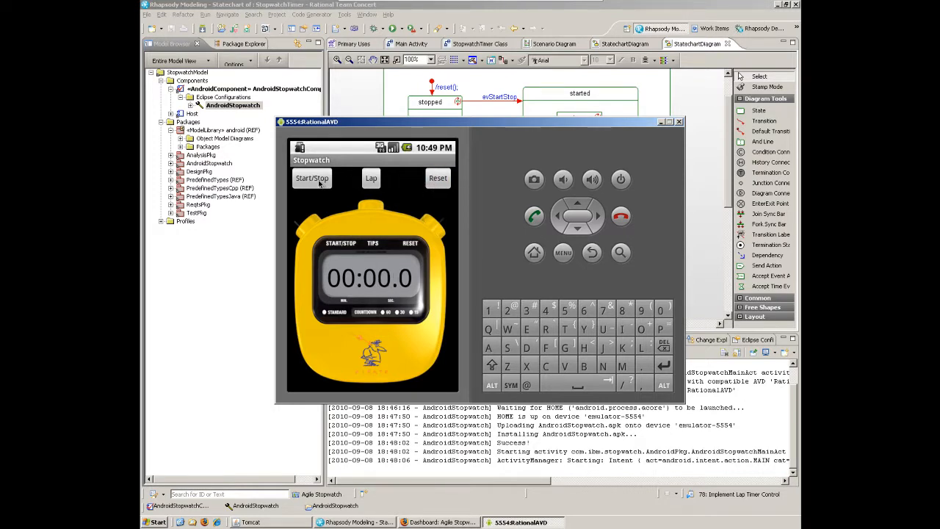
pyautogui.click(311, 177)
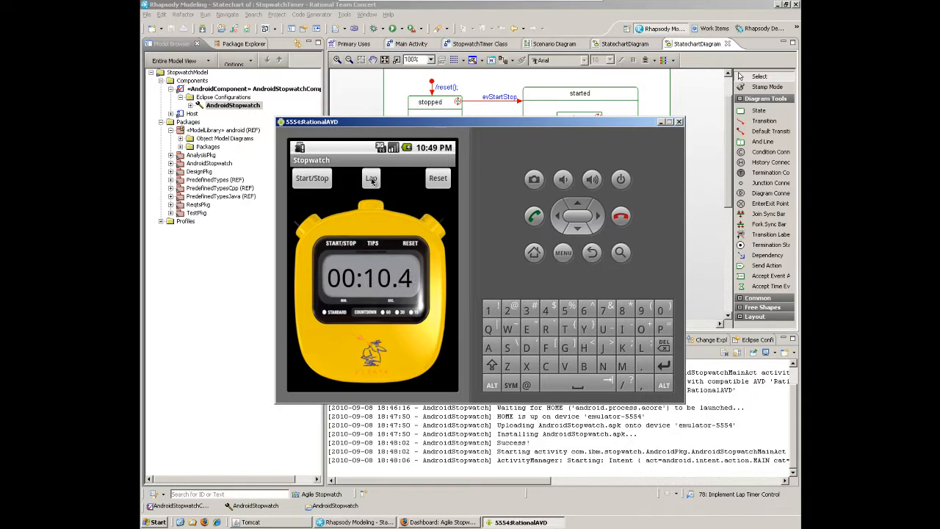
pyautogui.click(438, 178)
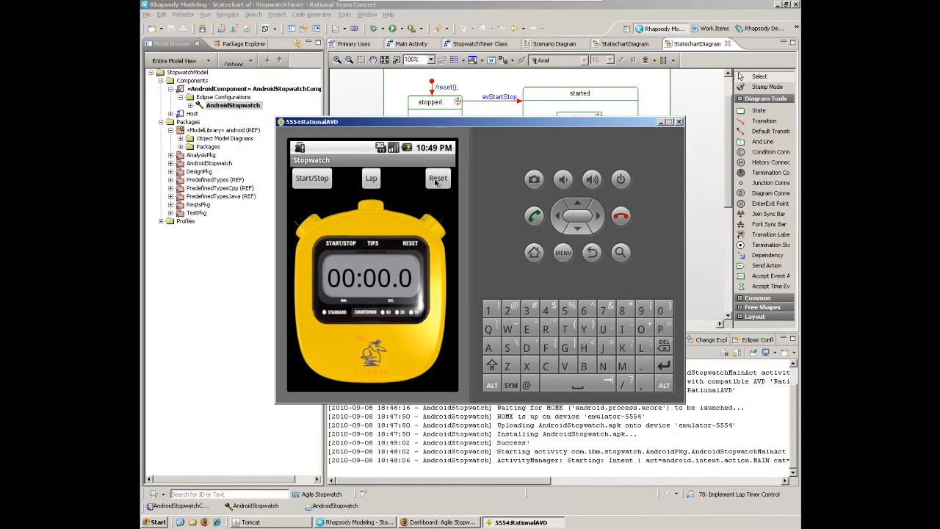
pyautogui.moveTo(475, 201)
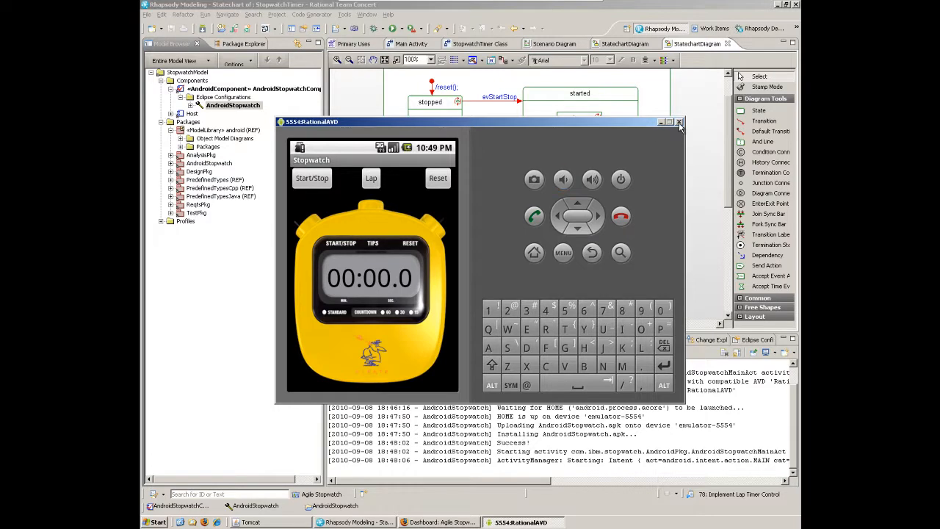
pyautogui.click(679, 122)
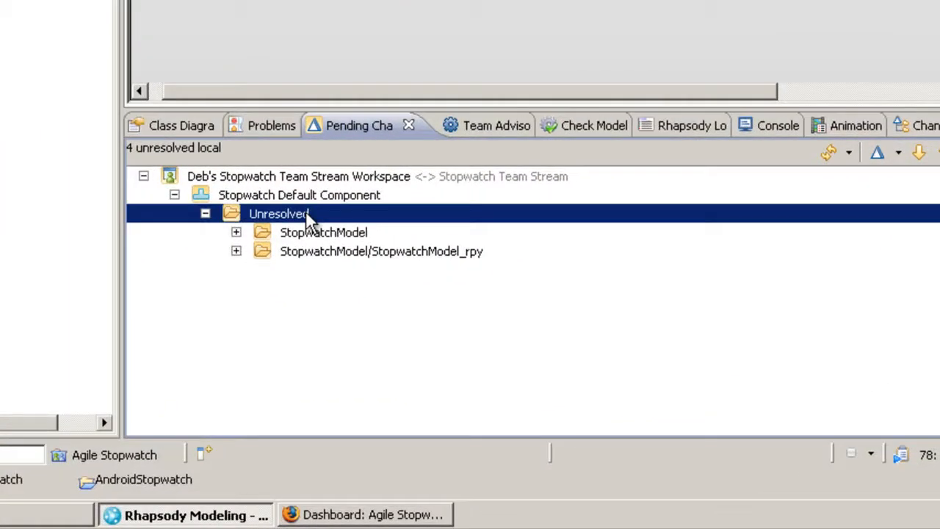
# Choose Check-in and Deliver on the Unresolved folder in Pending Changes.
pyautogui.rightClick(279, 213)
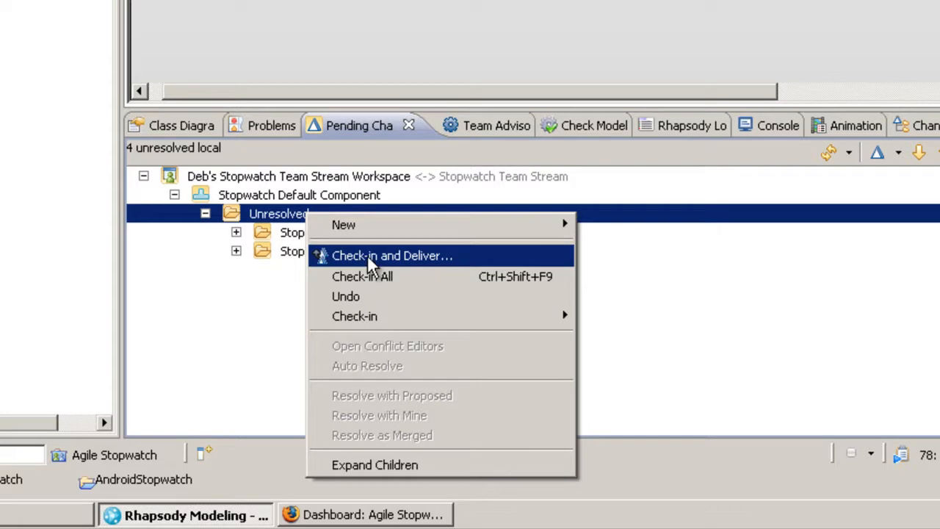
pyautogui.click(391, 256)
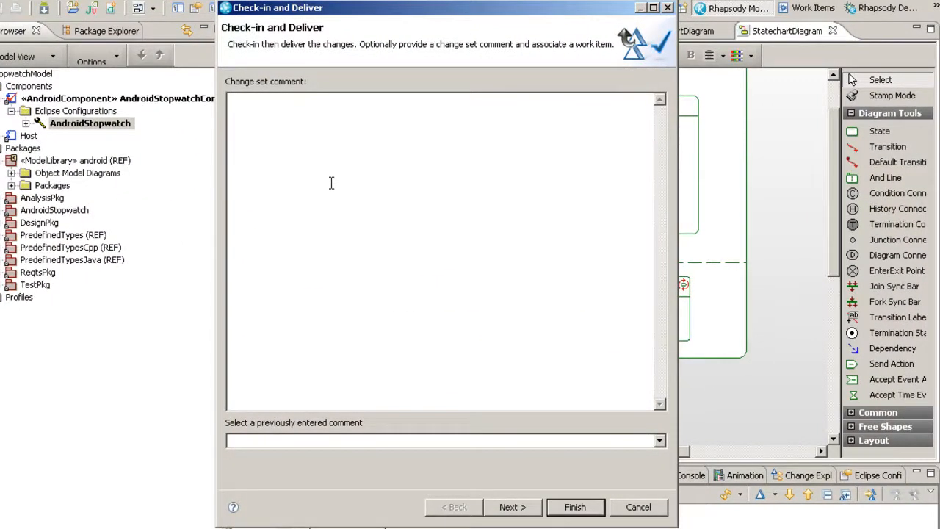
# Deliver with comment 'implemented lap timer', linked to work item 78: Implement Lap Timer Control.
pyautogui.write('implemented')
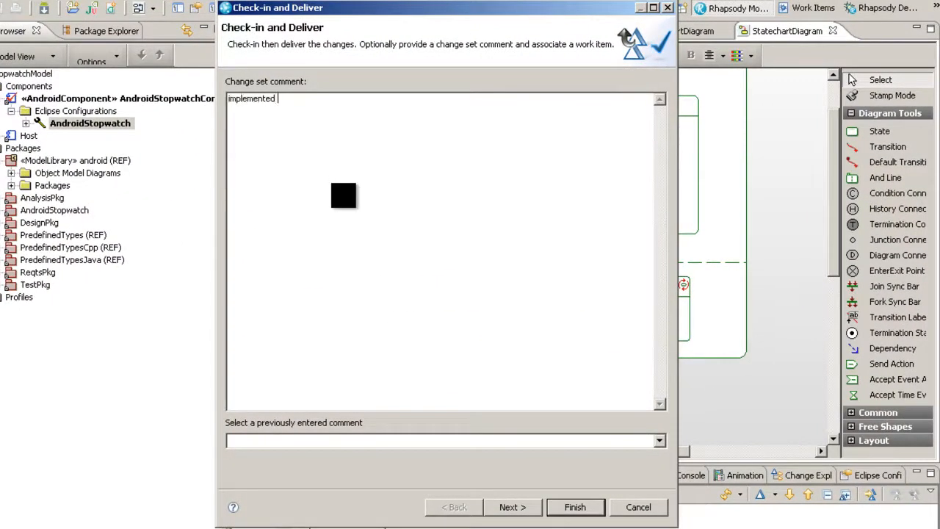
pyautogui.write('lap timer')
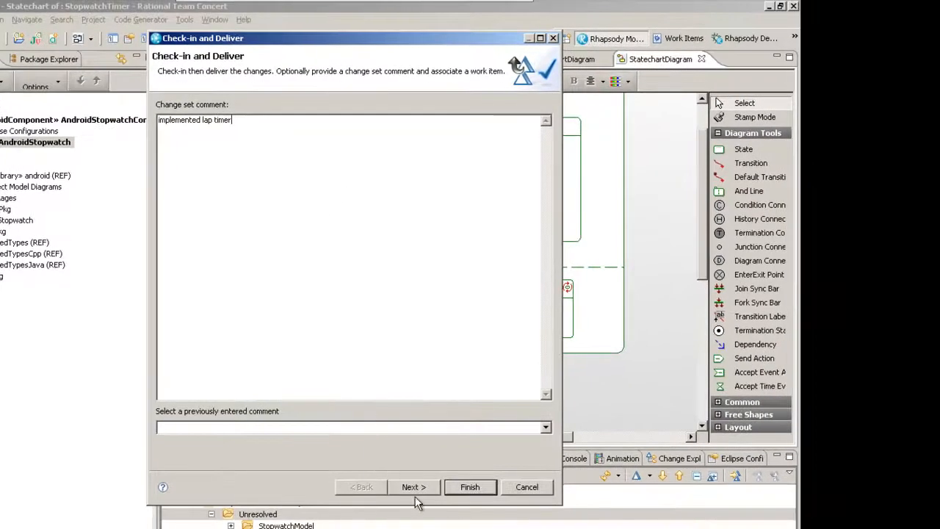
pyautogui.click(413, 487)
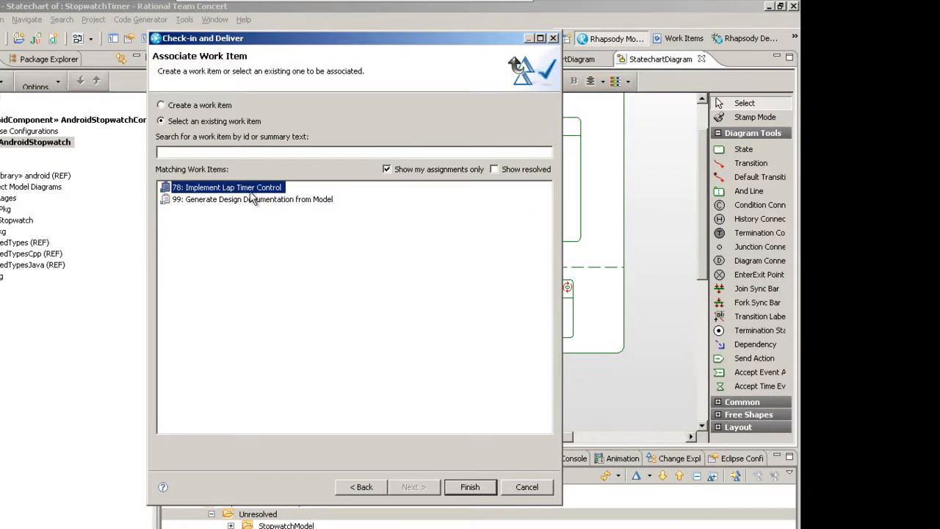
pyautogui.moveTo(389, 388)
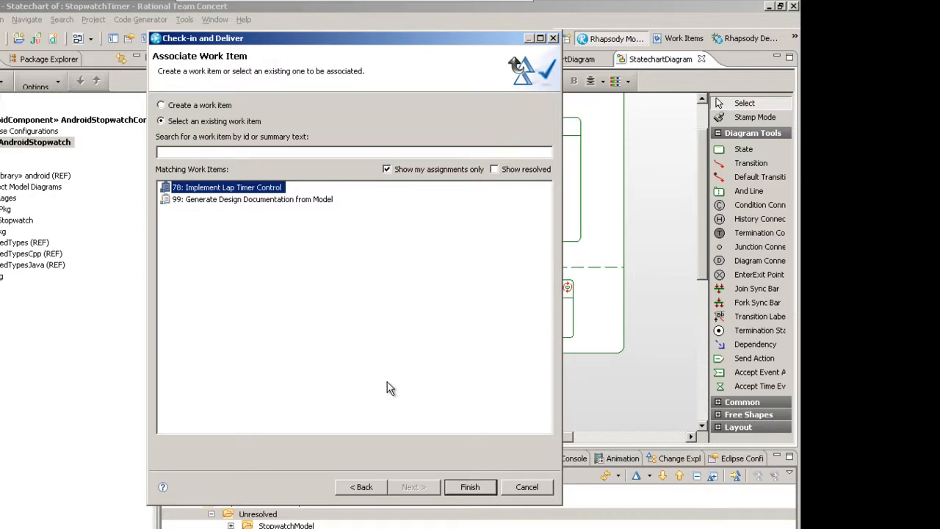
pyautogui.click(470, 486)
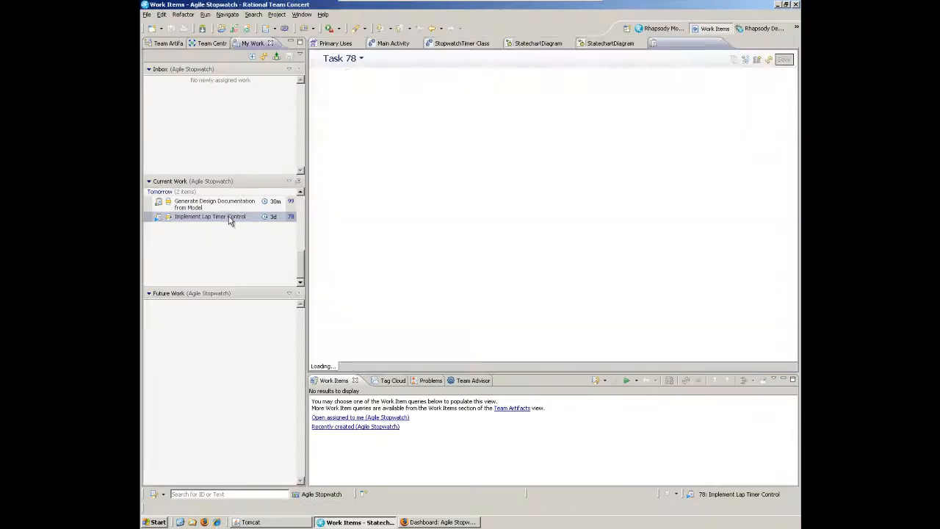
# Open Task 78 Implement Lap Timer Control and its status dropdown.
pyautogui.doubleClick(210, 216)
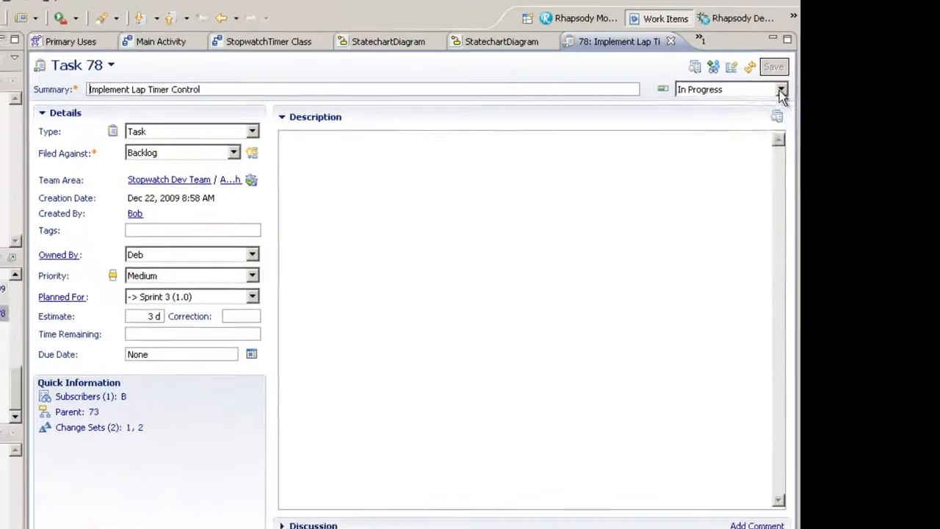
pyautogui.click(727, 89)
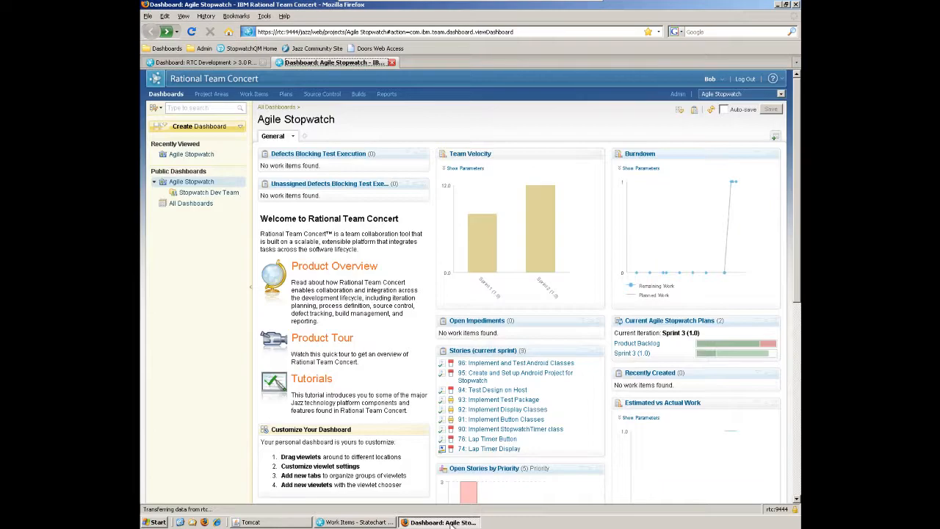
pyautogui.moveTo(453, 514)
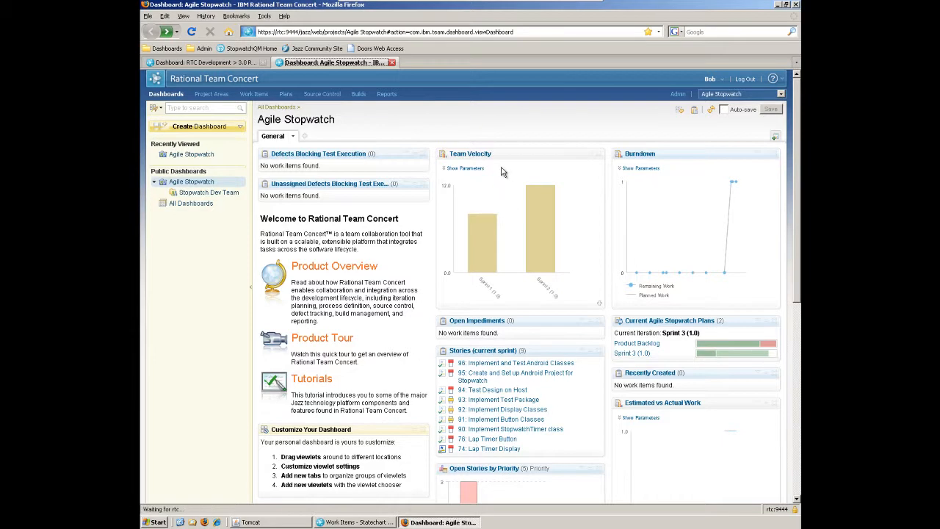
pyautogui.moveTo(565, 387)
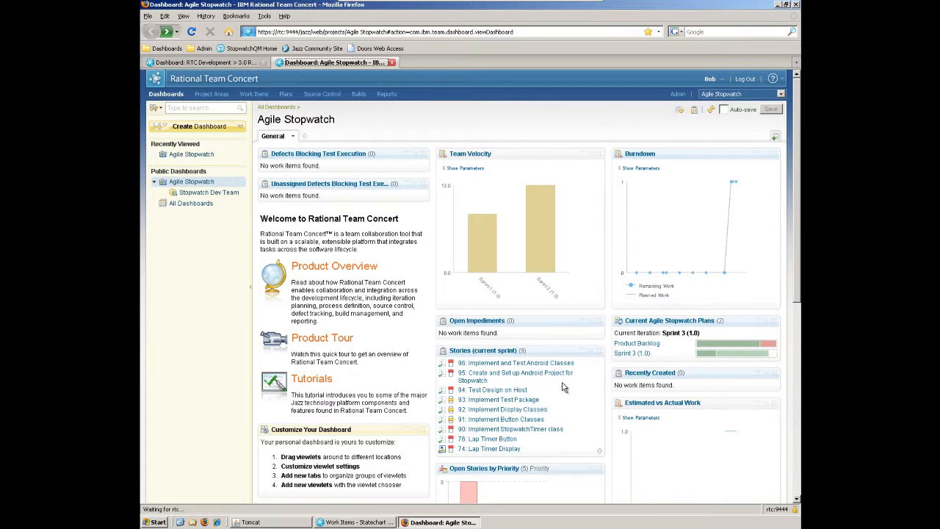
# Scroll the Agile Stopwatch dashboard and open the Sprint 3 (1.0) plan.
pyautogui.scroll(-3)
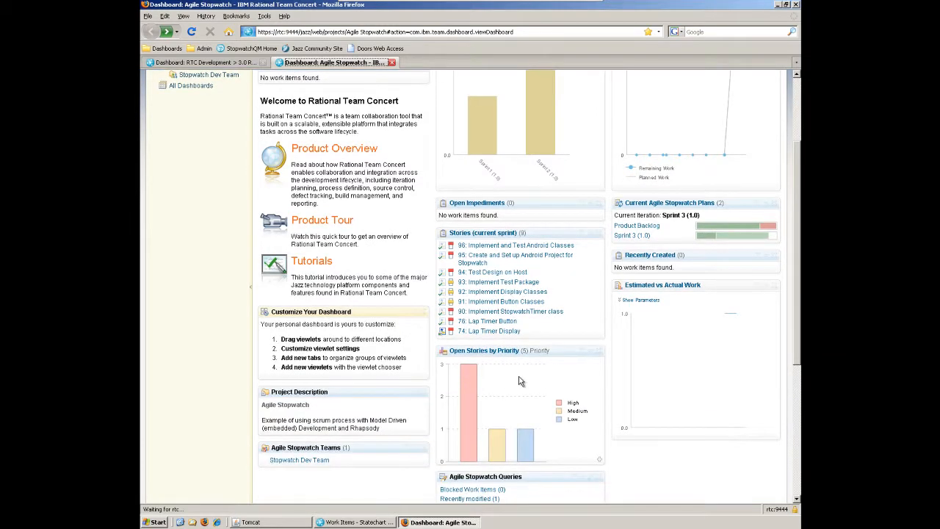
pyautogui.moveTo(635, 246)
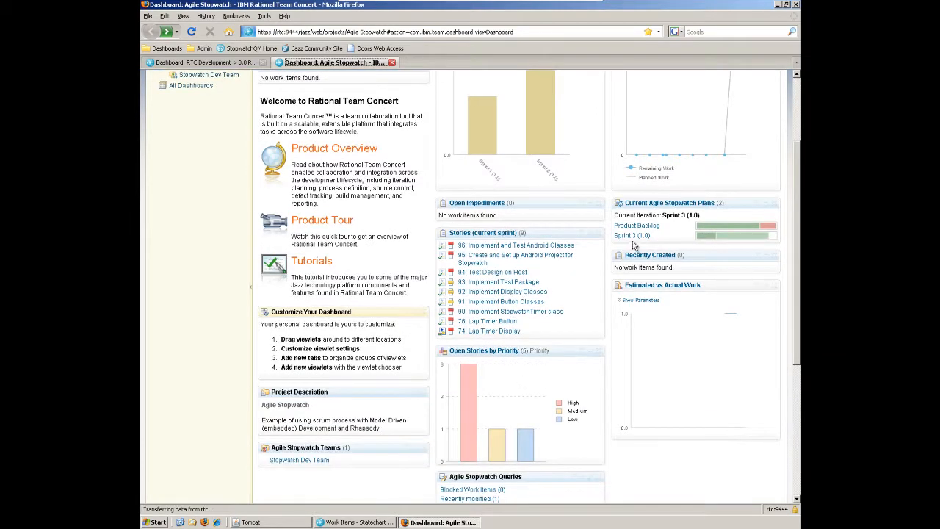
pyautogui.click(632, 235)
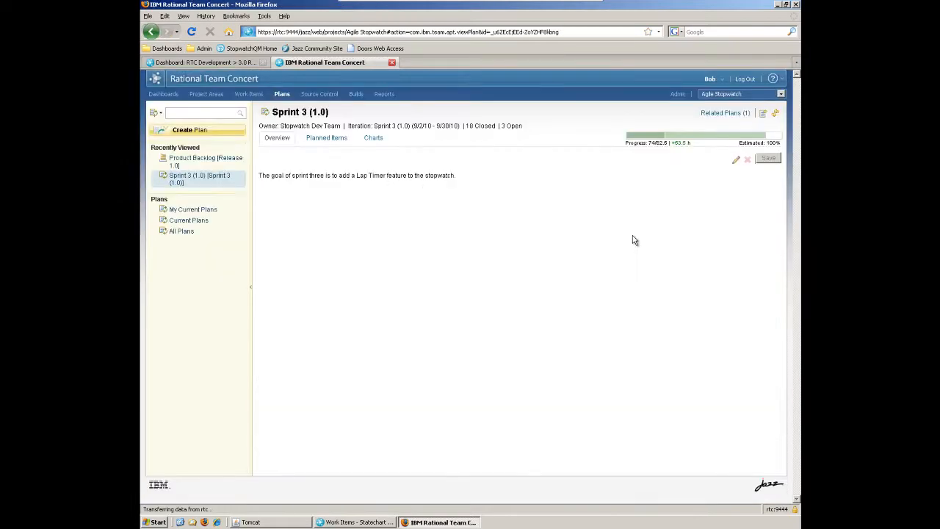
# Show Sprint 3's Planned Items taskboard, then switch to the RTC Development dashboard.
pyautogui.click(326, 138)
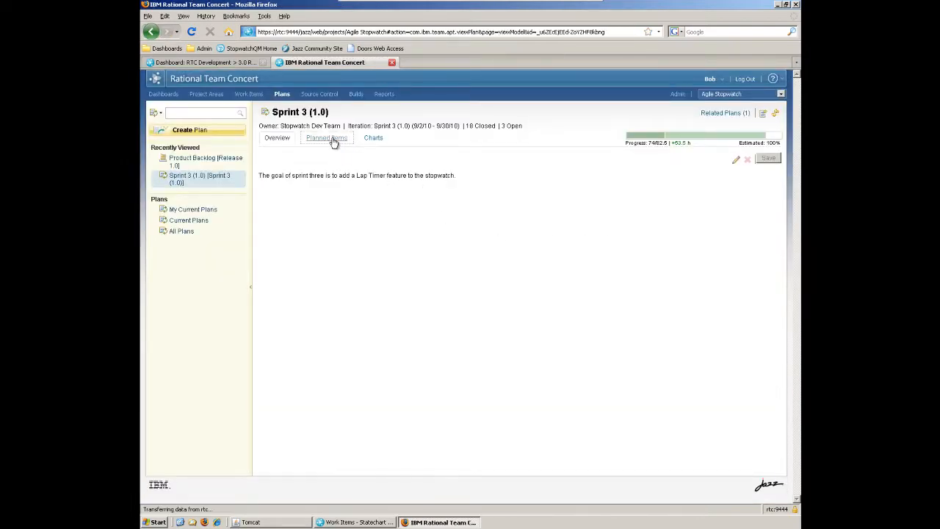
pyautogui.click(326, 138)
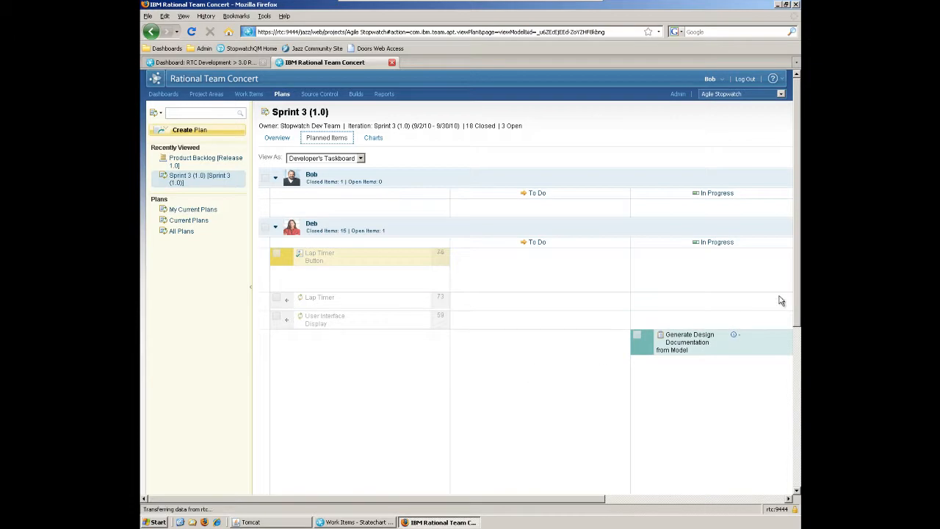
pyautogui.scroll(-3)
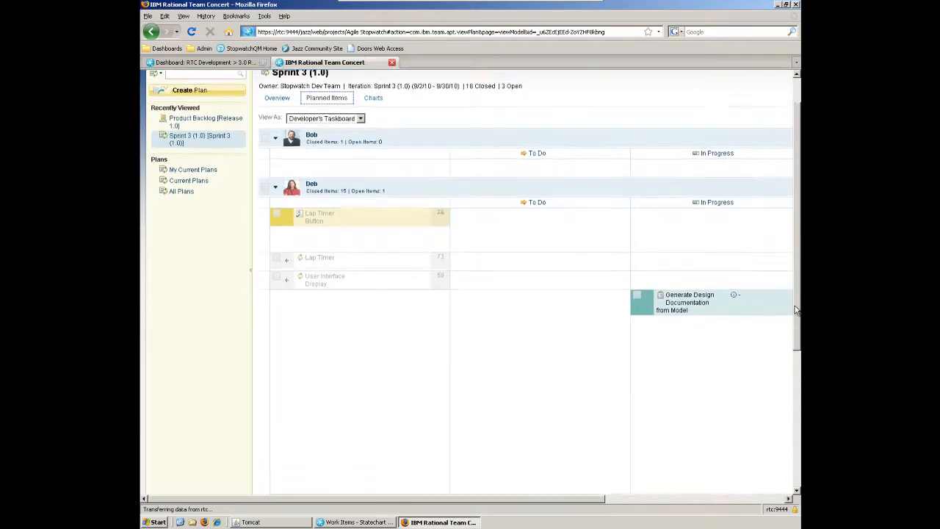
pyautogui.scroll(-3)
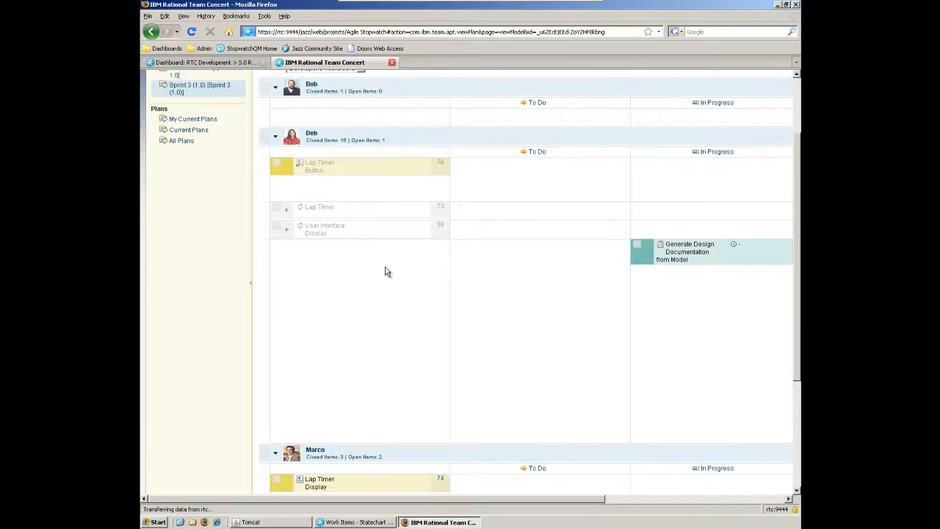
pyautogui.moveTo(518, 232)
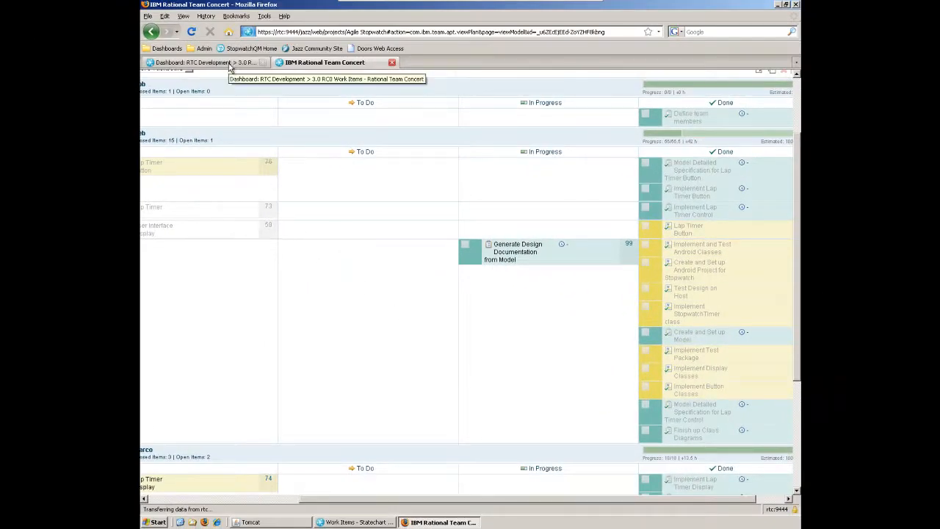
pyautogui.click(198, 63)
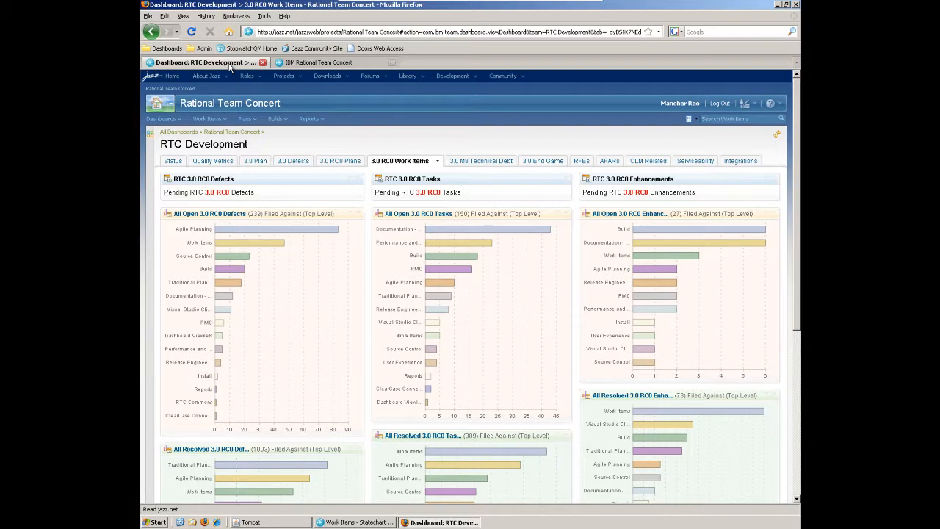
pyautogui.moveTo(276, 176)
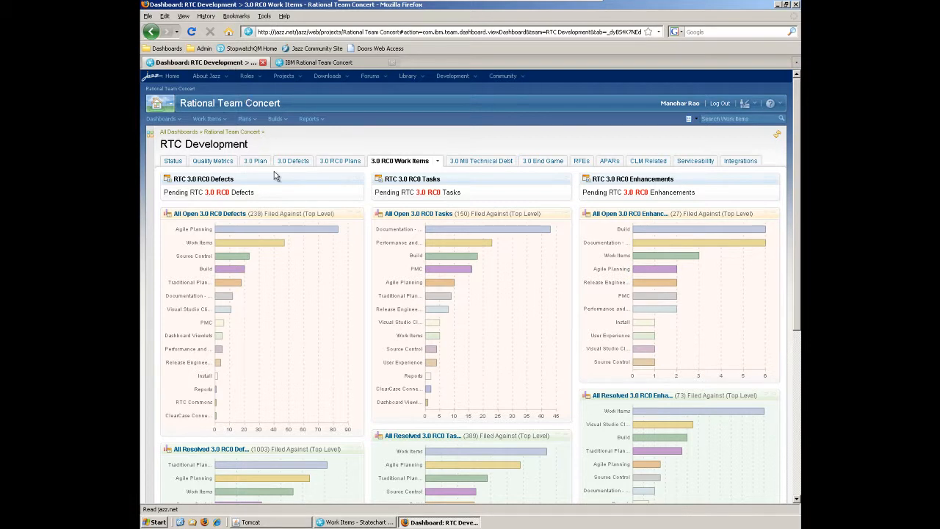
pyautogui.moveTo(294, 263)
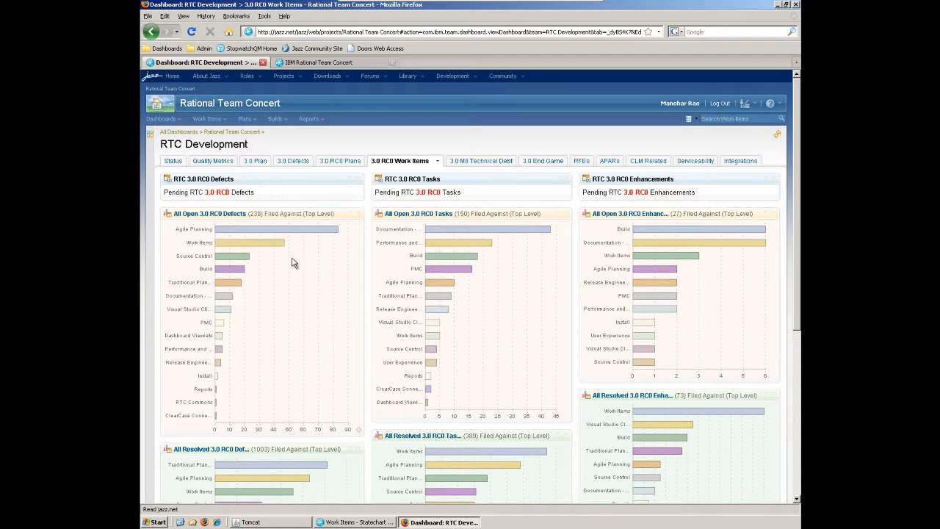